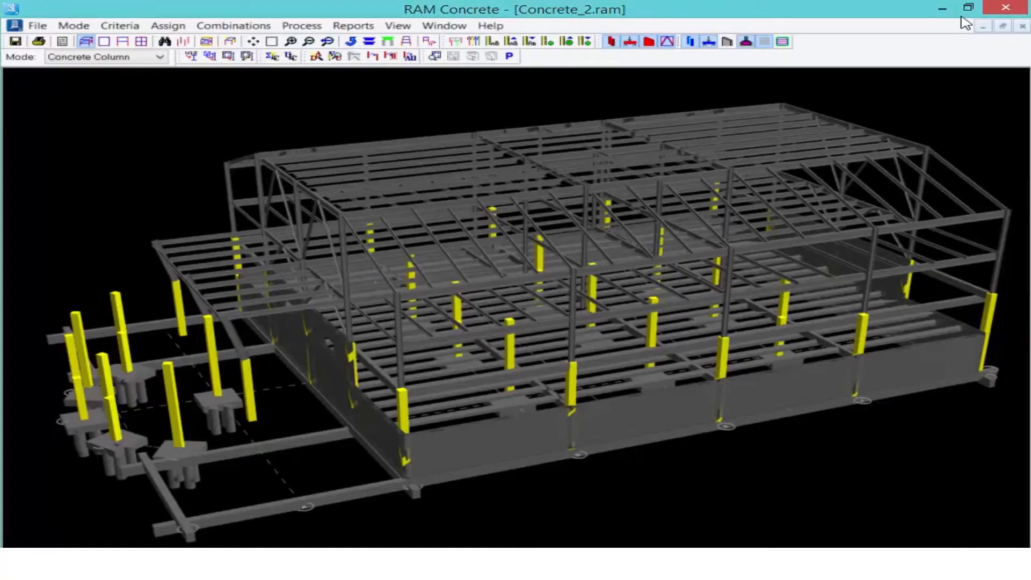
Run Design All so every concrete column is designed and coloured by load-to-capacity ratio.
left_click(301, 25)
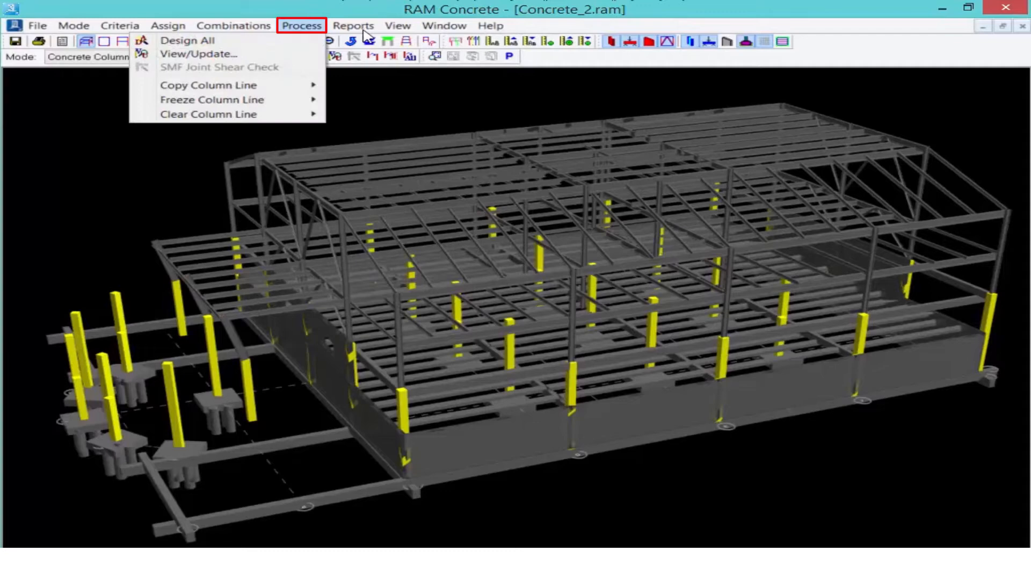
mouse_move(191, 40)
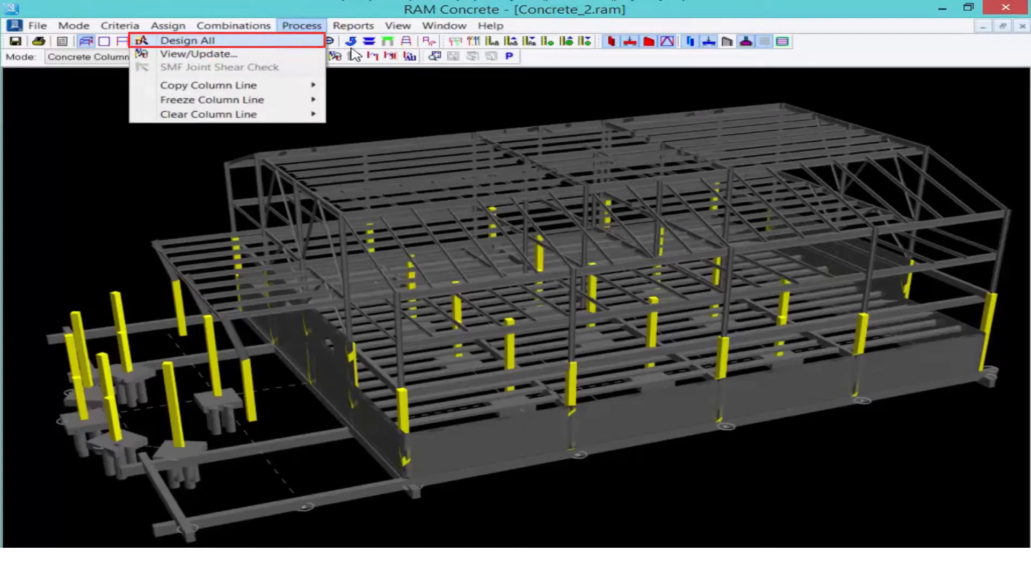
left_click(185, 40)
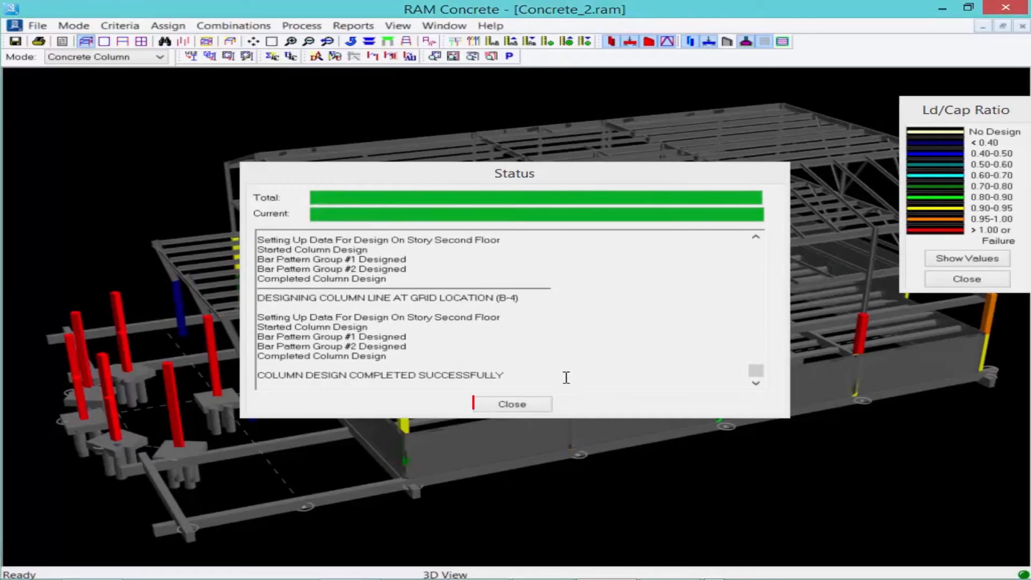
Dismiss the finished design status log to reveal the colour-coded columns.
left_click(512, 403)
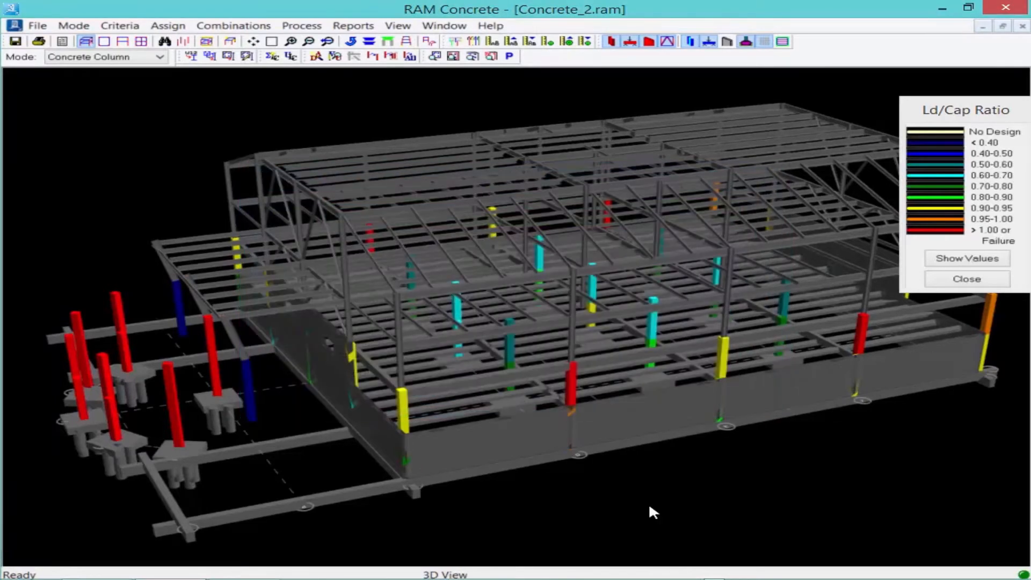
mouse_move(525, 409)
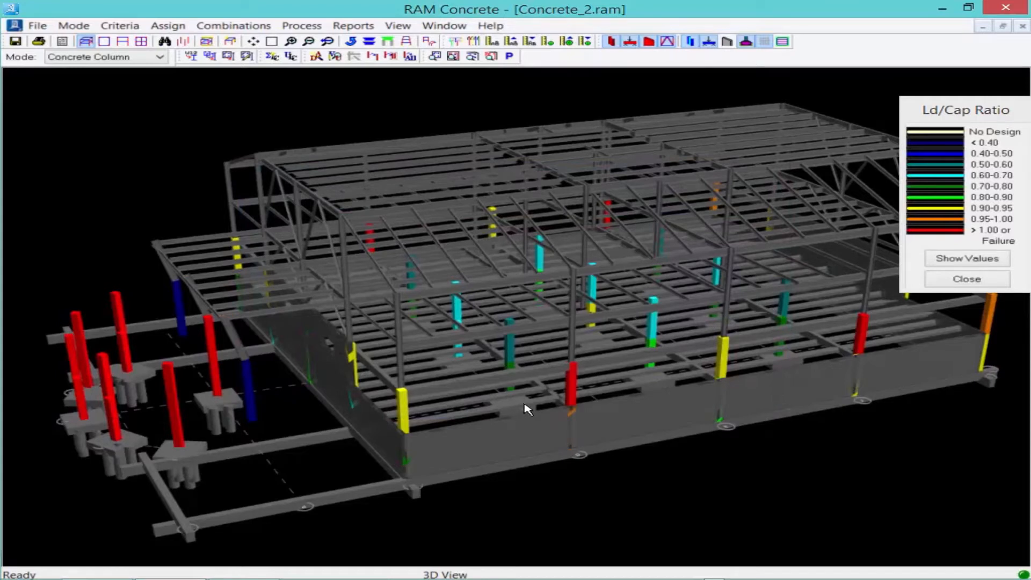
mouse_move(567, 408)
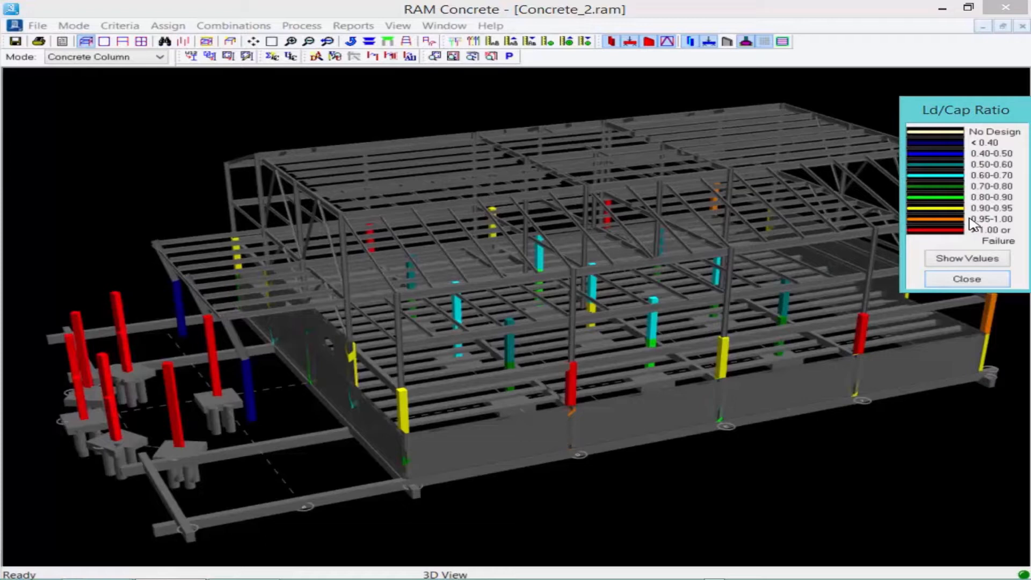
mouse_move(914, 239)
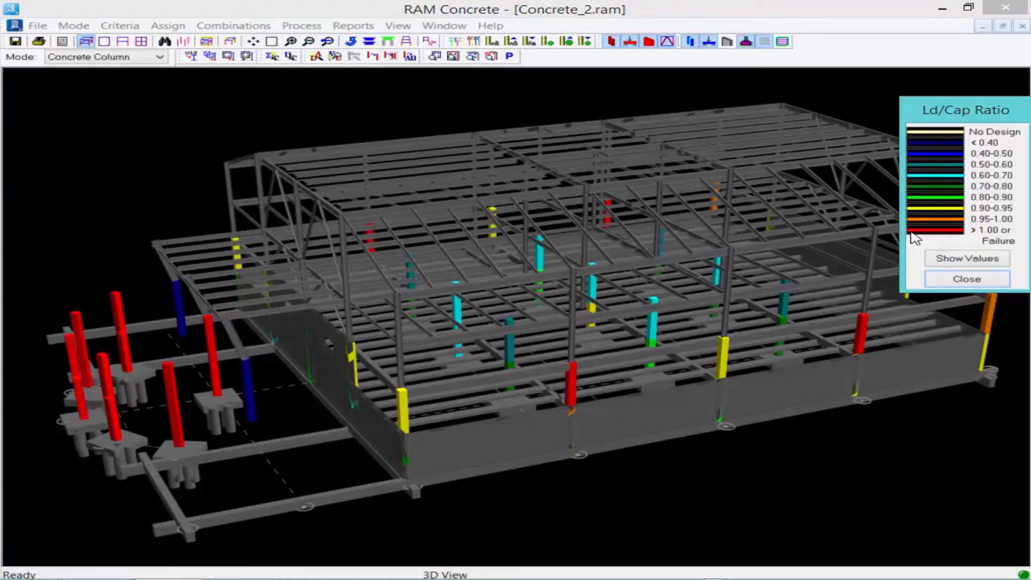
mouse_move(947, 240)
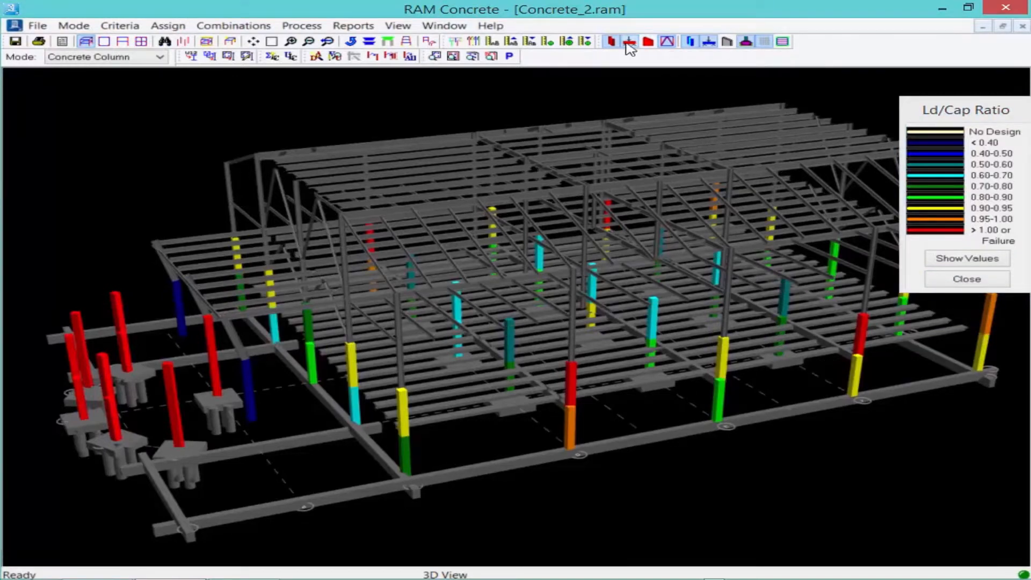
Hide the floor beams and slabs so only the colour-coded columns and foundations show.
left_click(628, 41)
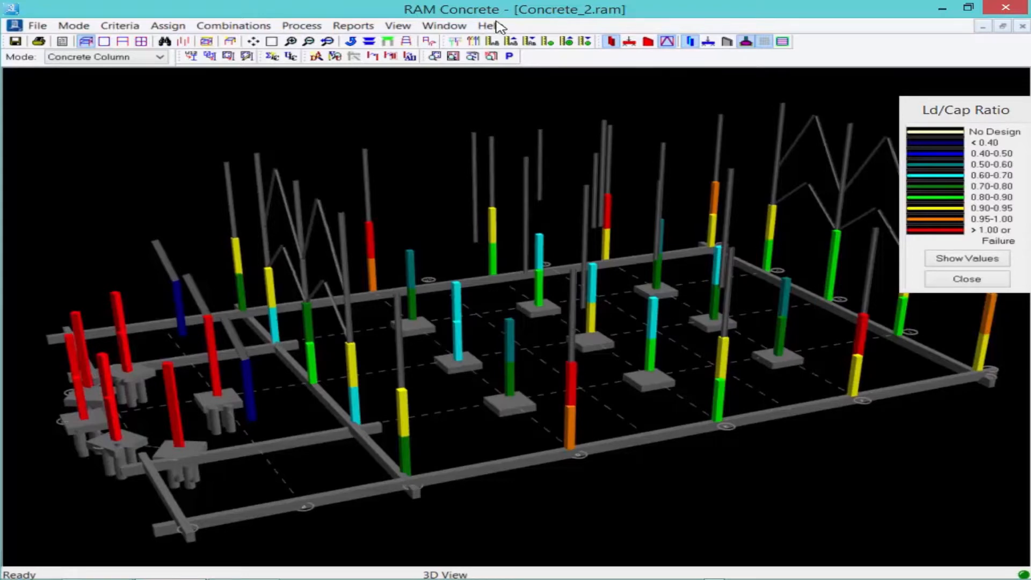
mouse_move(112, 341)
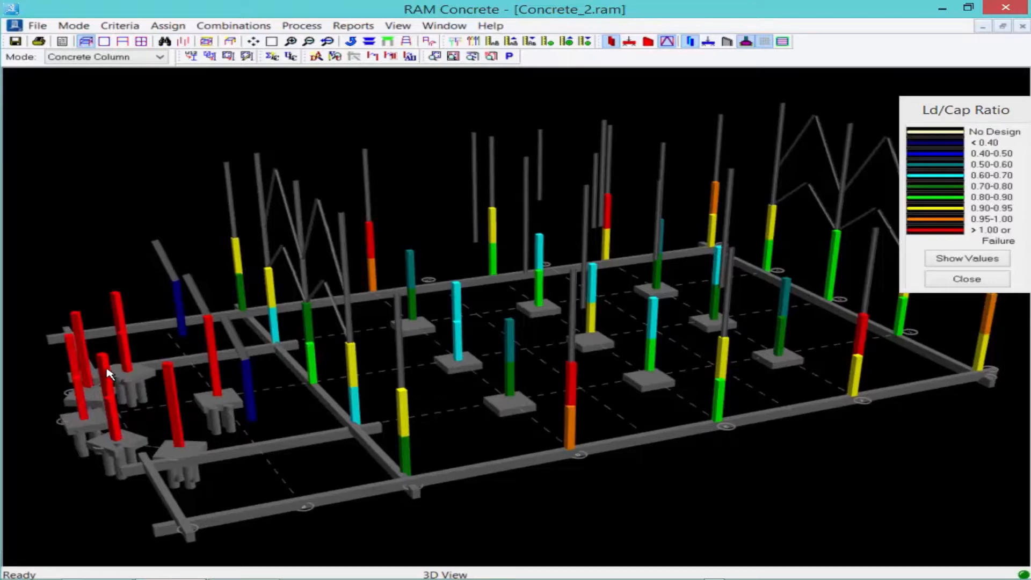
mouse_move(860, 352)
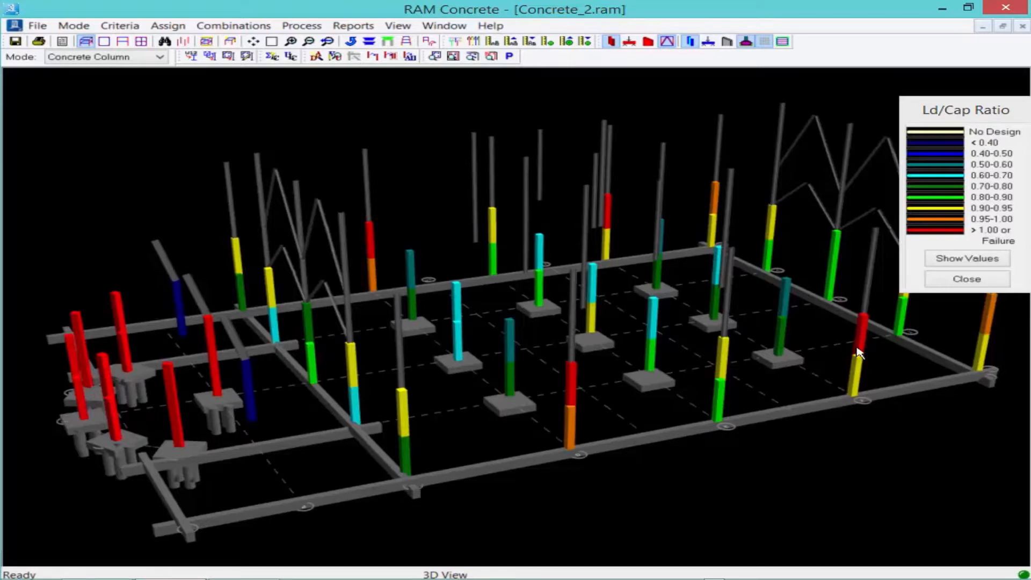
mouse_move(377, 275)
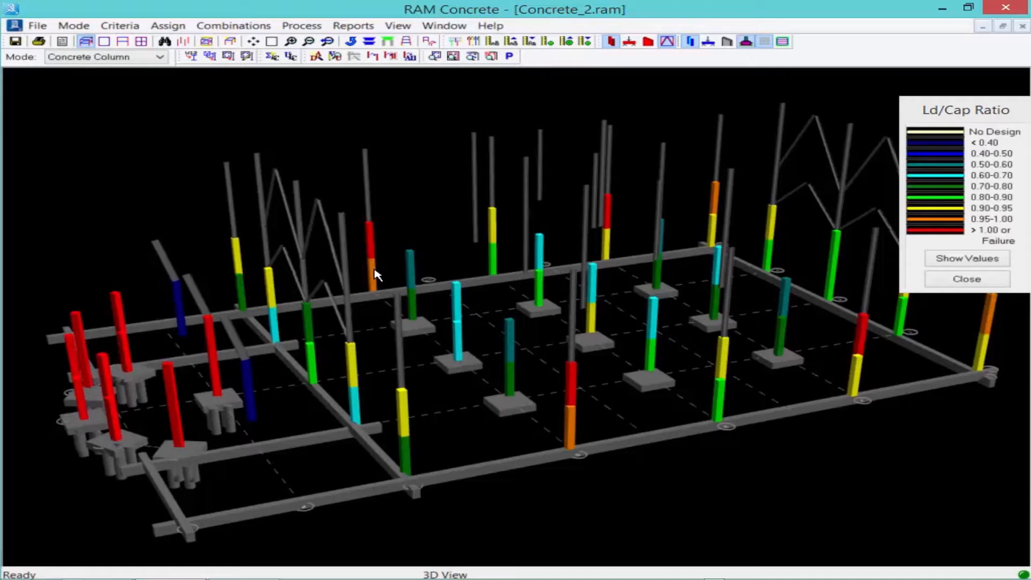
mouse_move(89, 344)
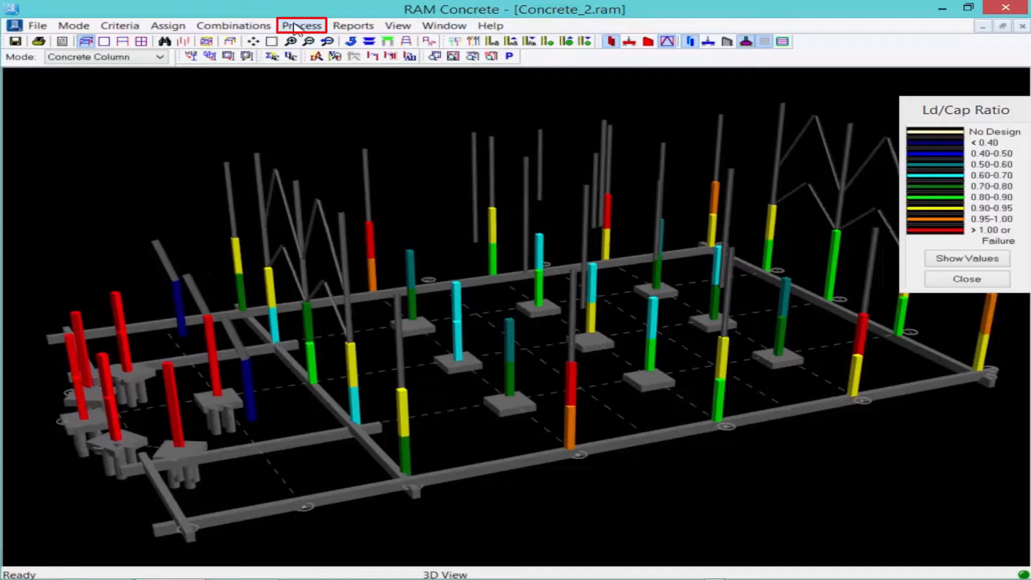
Start the View/Update command to pick column DD-C1 for its design details.
left_click(301, 25)
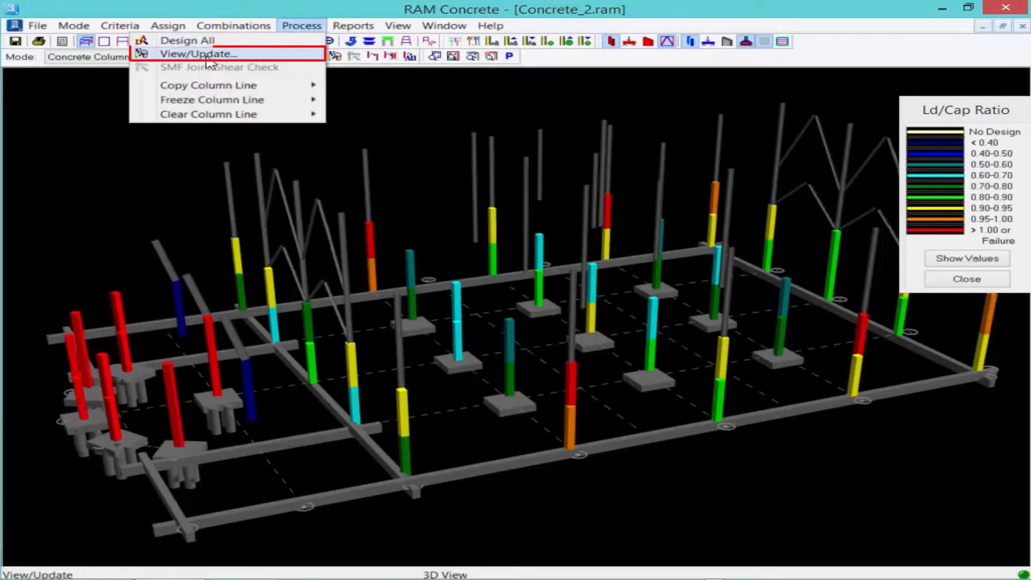
left_click(199, 54)
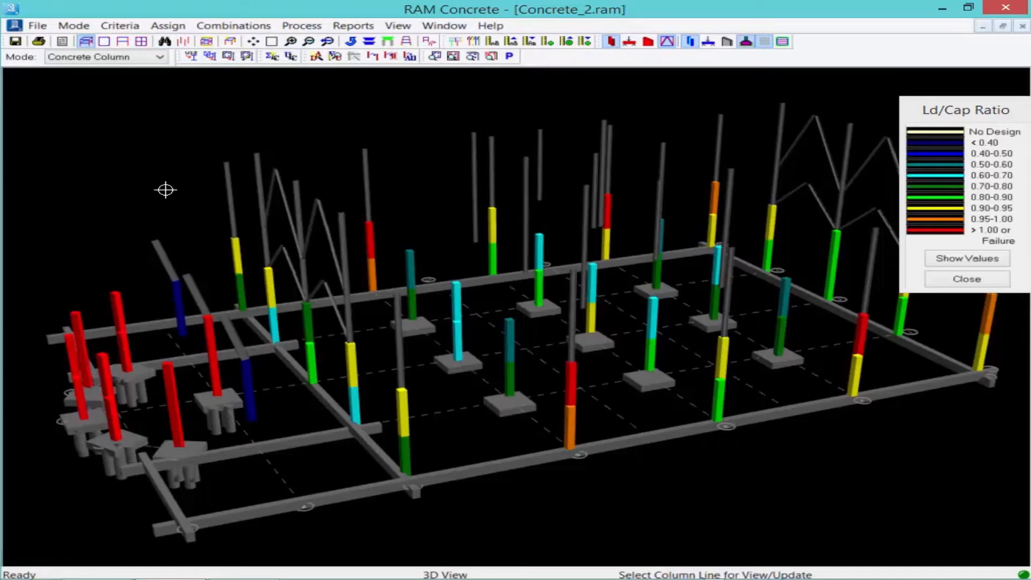
mouse_move(112, 349)
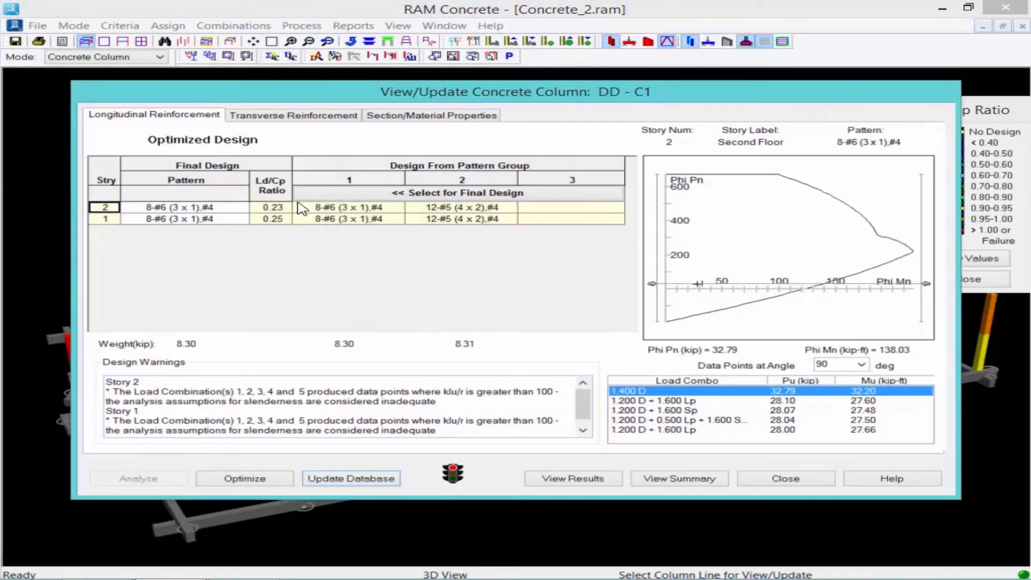
mouse_move(207, 210)
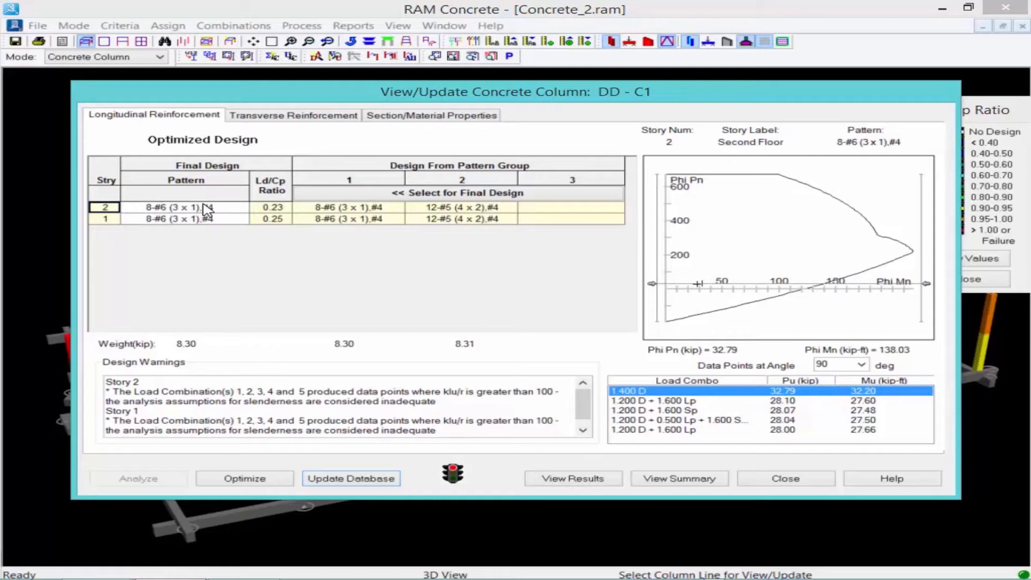
mouse_move(345, 201)
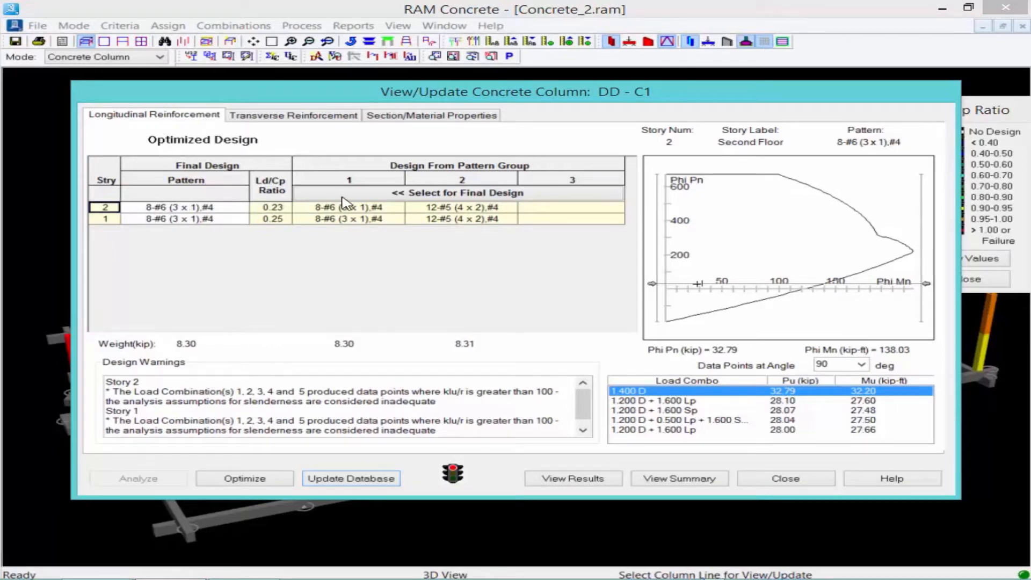
mouse_move(354, 186)
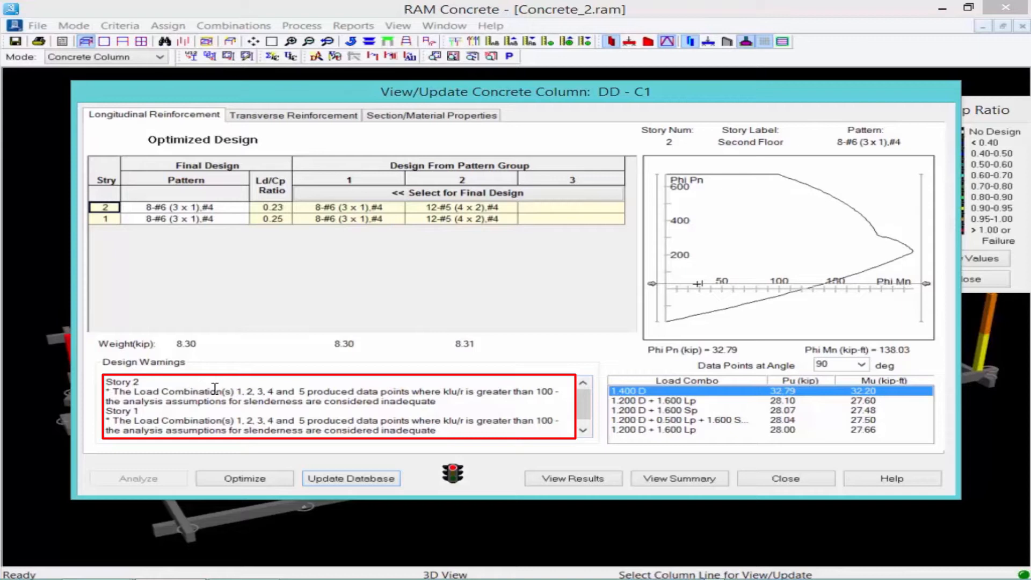
mouse_move(447, 391)
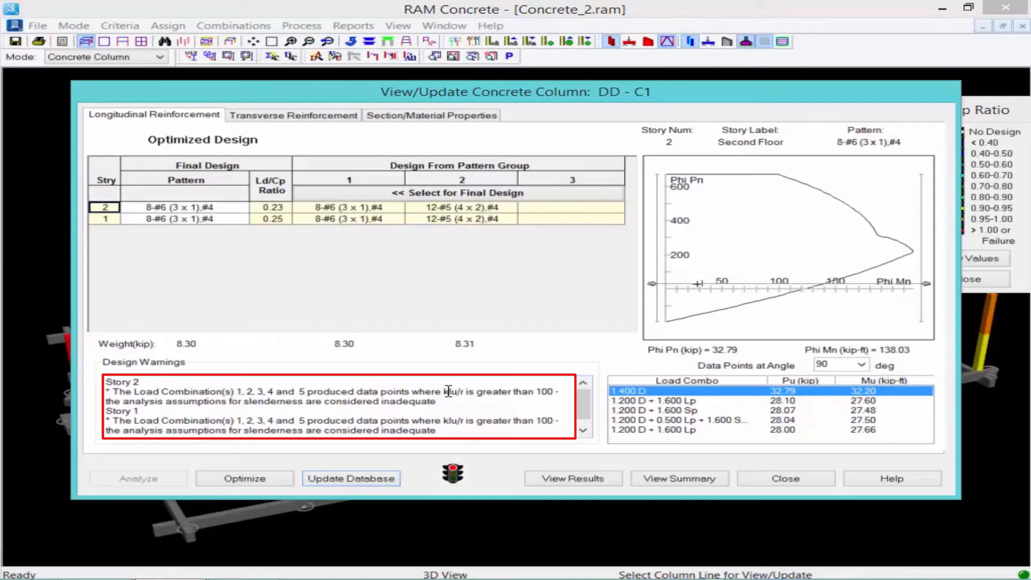
mouse_move(471, 402)
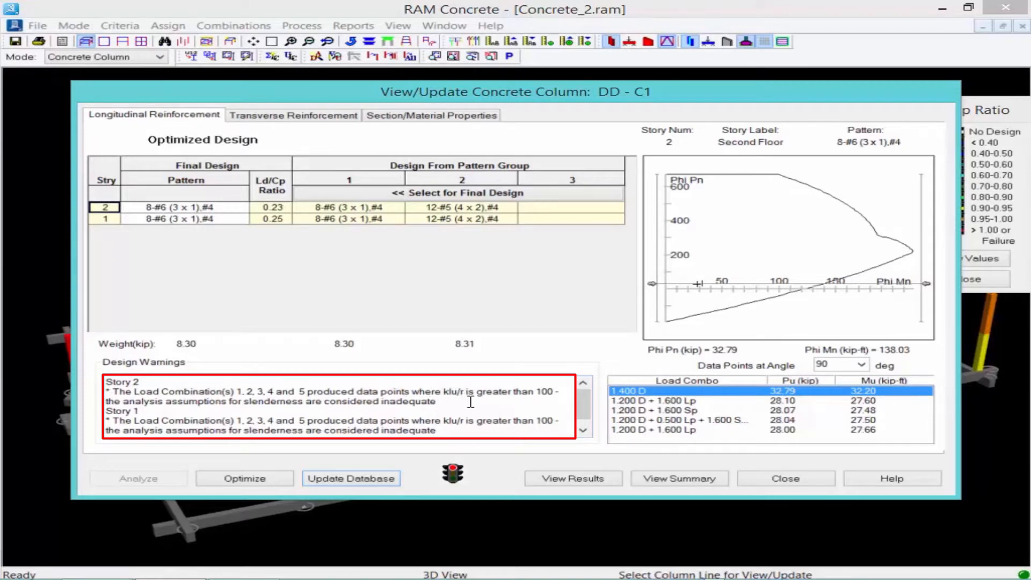
mouse_move(231, 404)
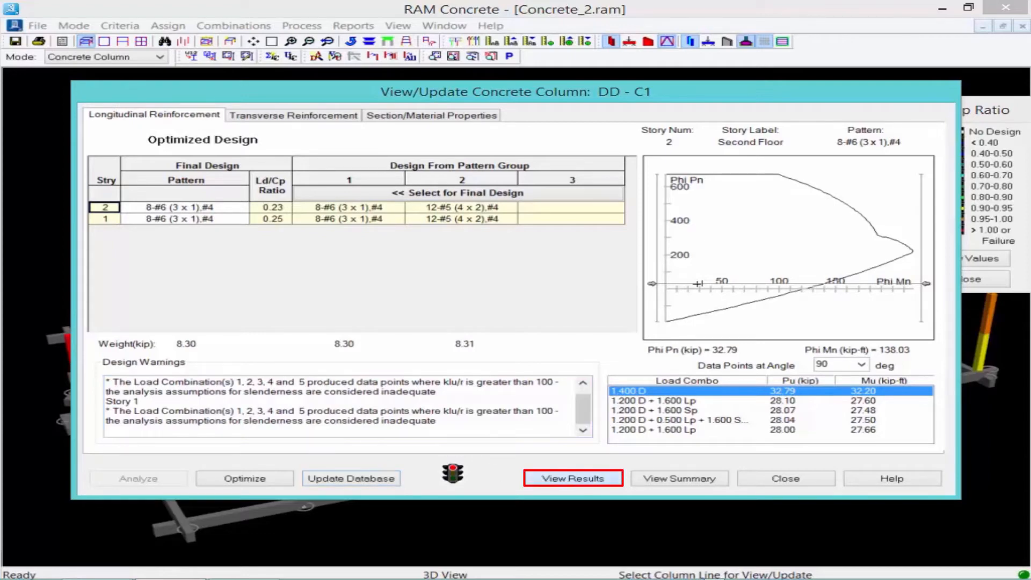
Review column DD-C1's full design report, scrolling through the slenderness errors (kl/r over 100).
left_click(571, 477)
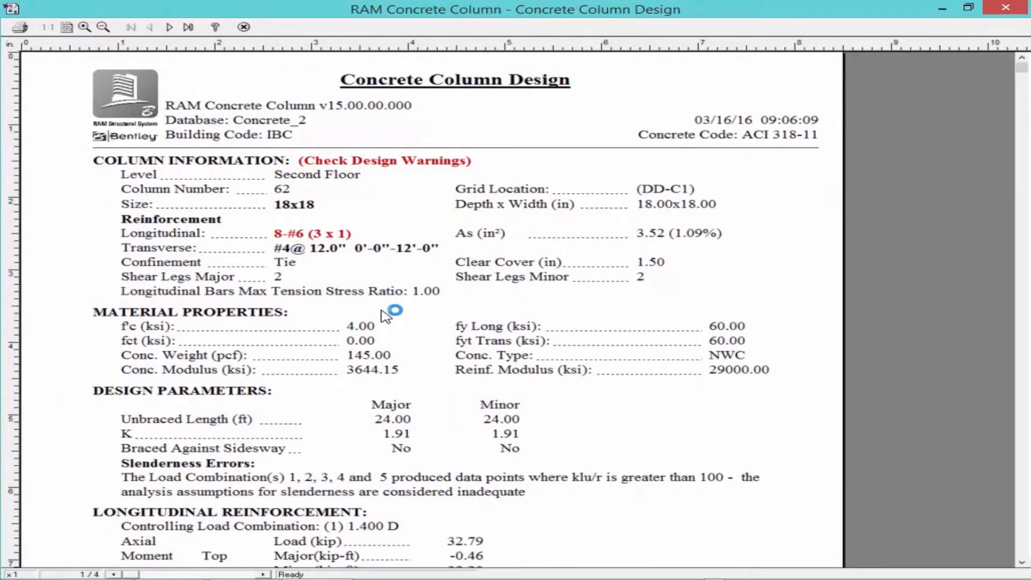
scroll("down", 3)
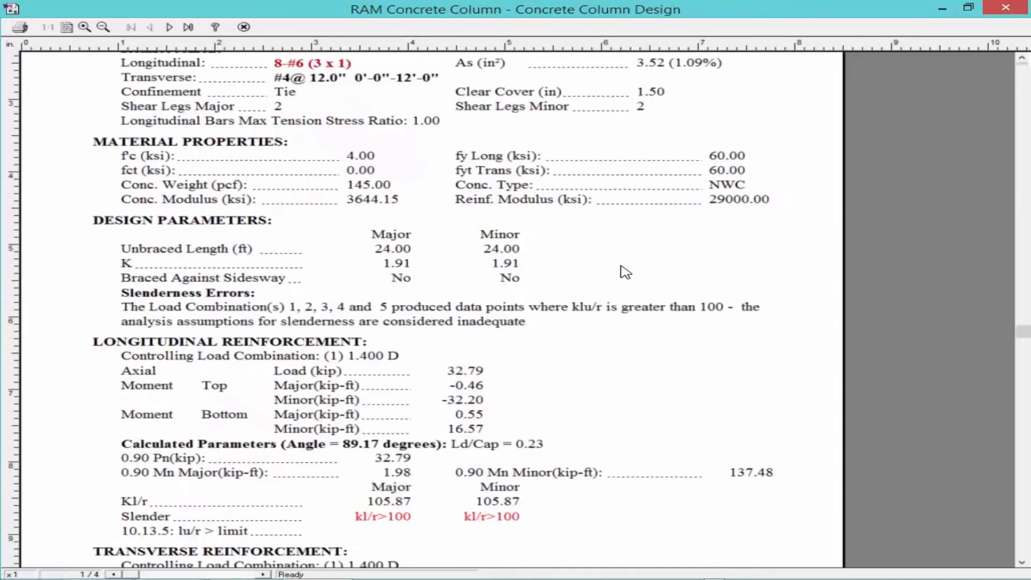
scroll("down", 3)
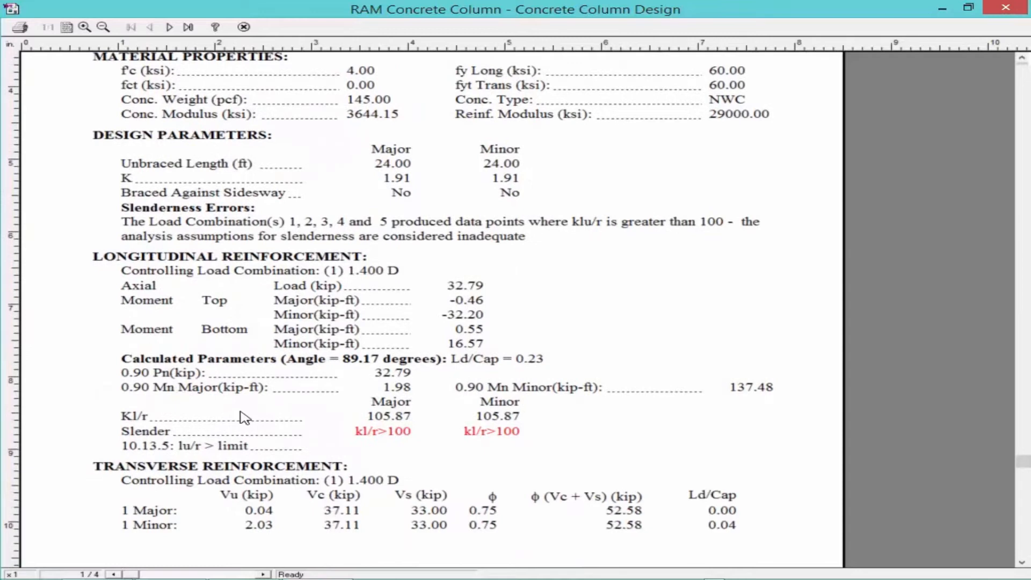
mouse_move(422, 456)
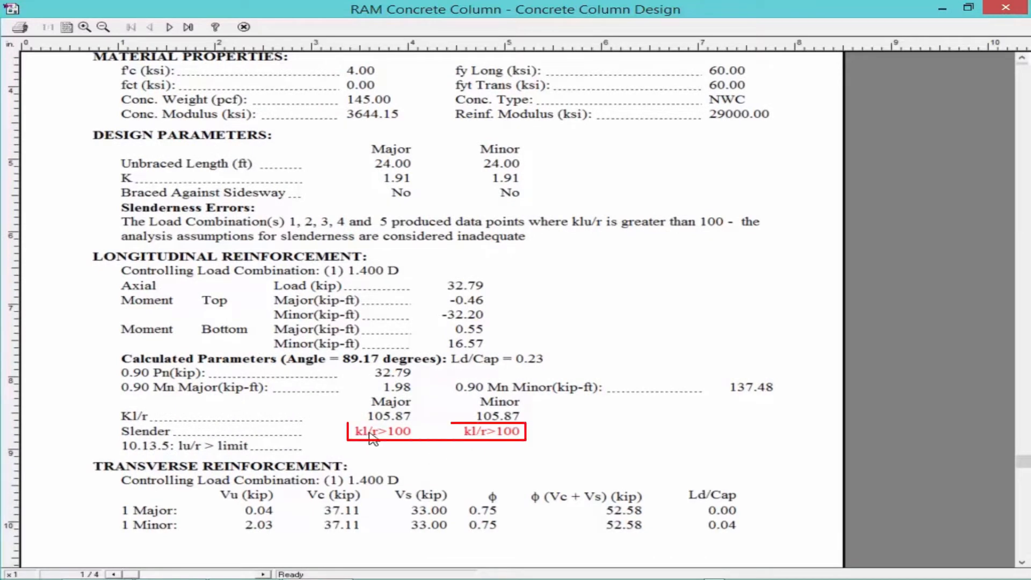
mouse_move(431, 443)
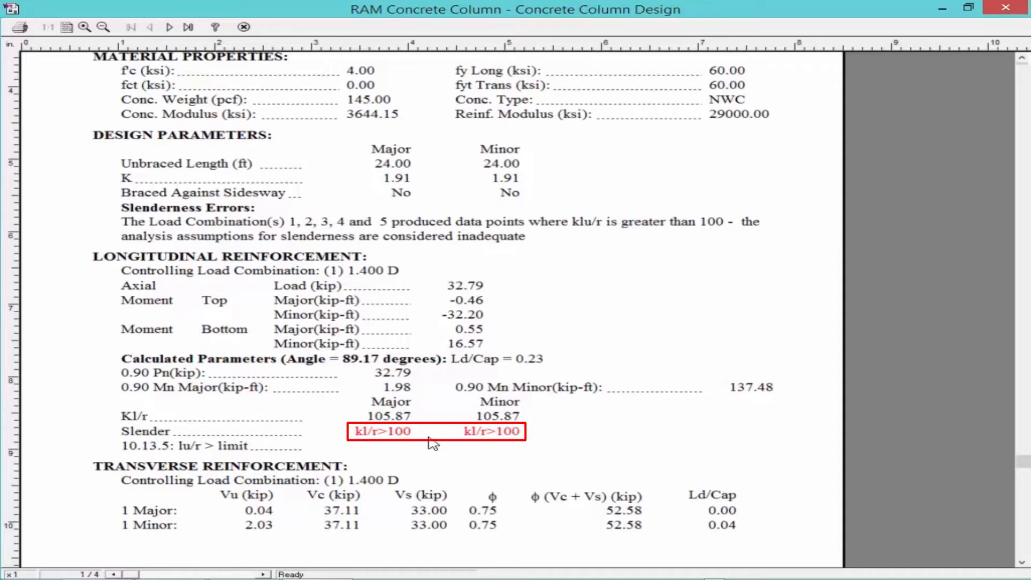
mouse_move(394, 408)
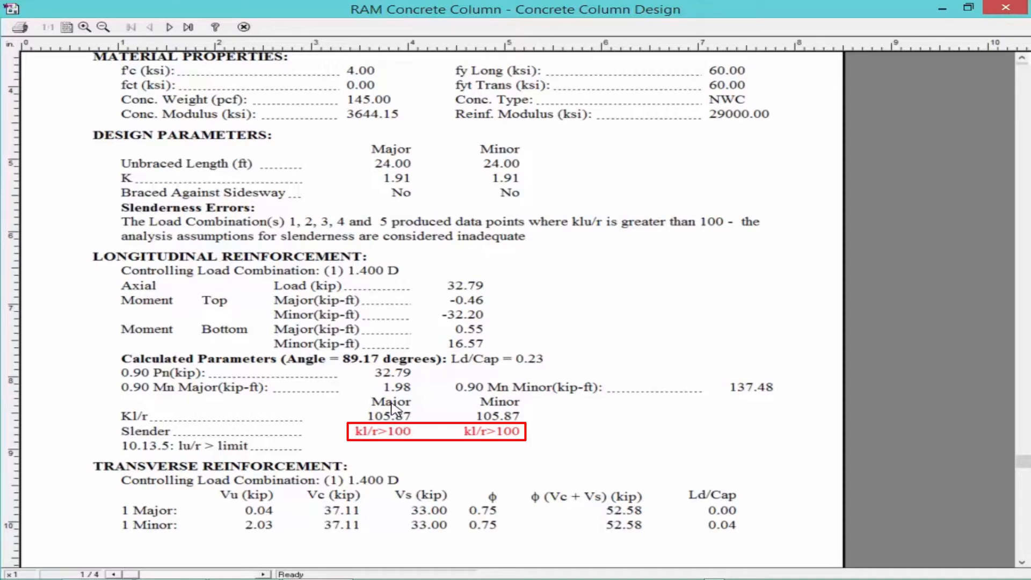
mouse_move(503, 443)
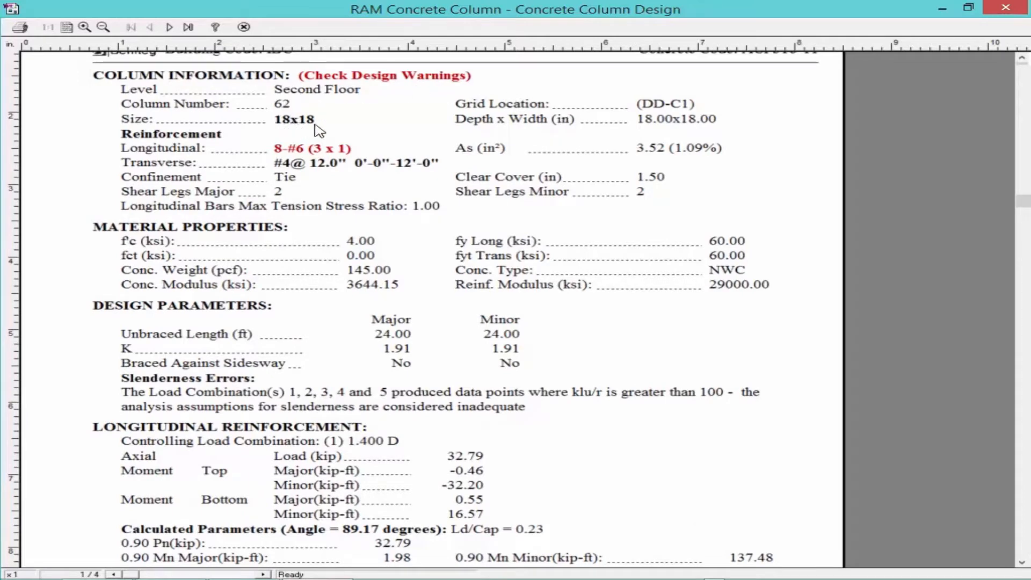
mouse_move(391, 234)
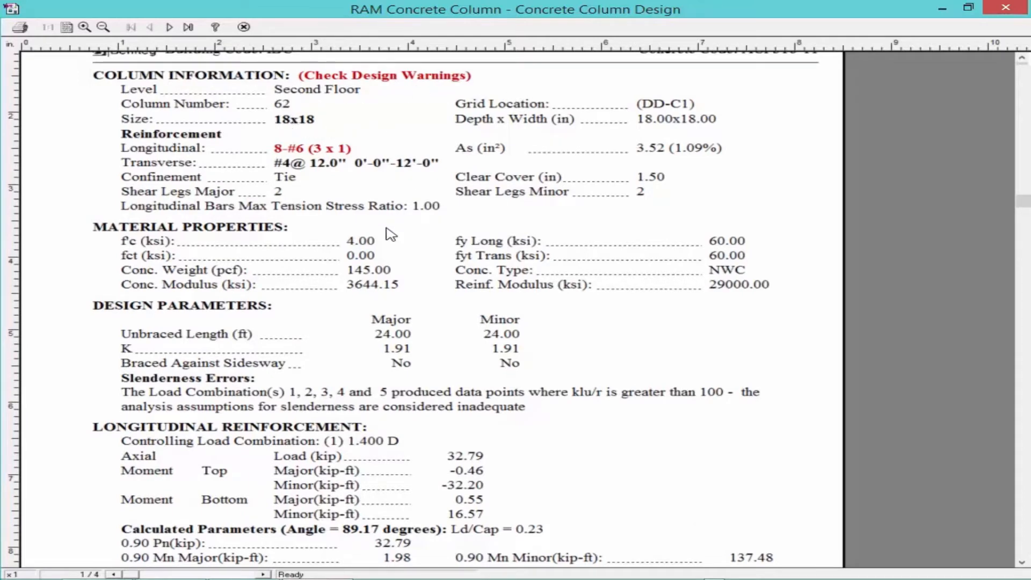
scroll("down", 3)
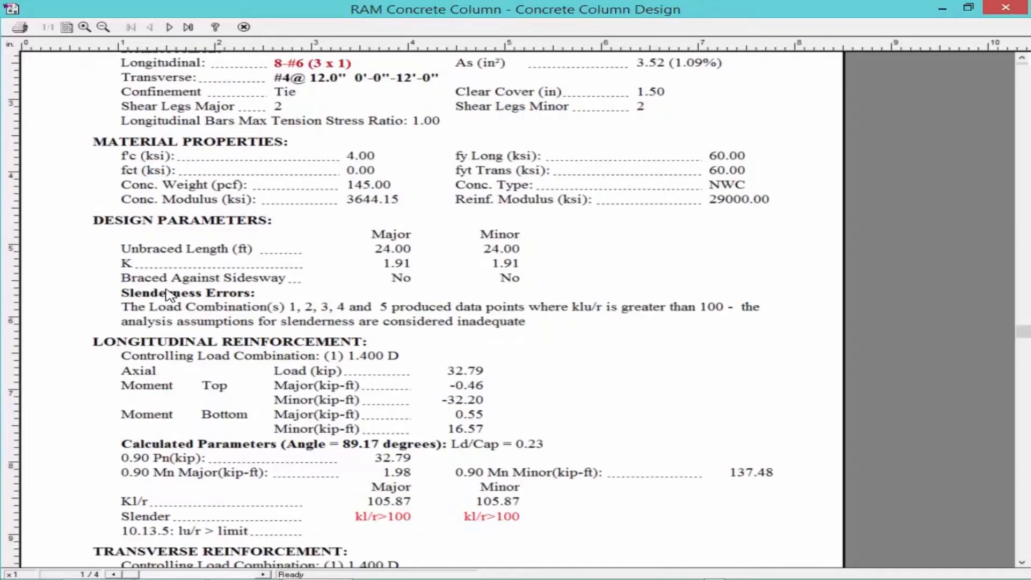
mouse_move(264, 269)
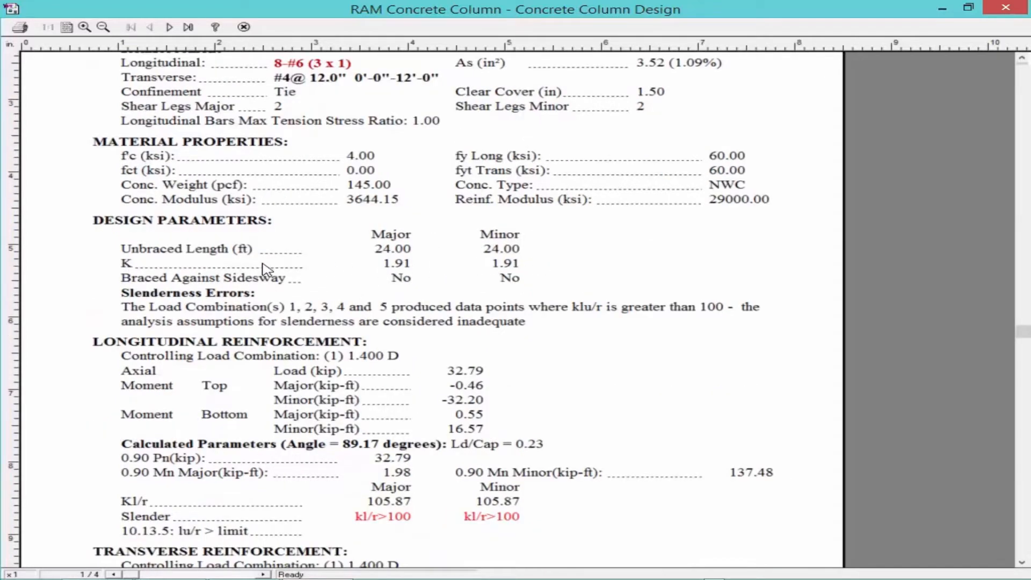
scroll("down", 3)
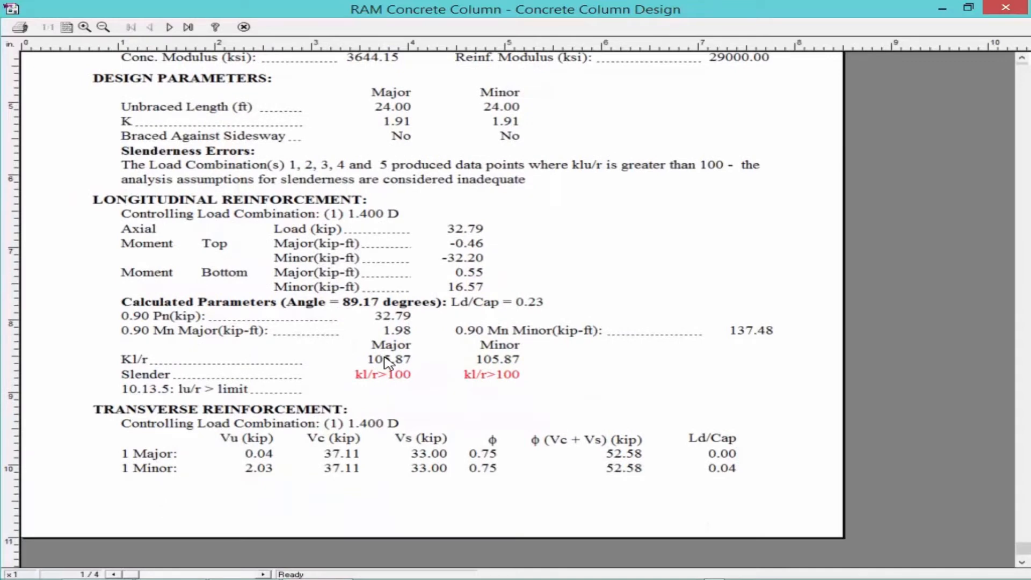
mouse_move(368, 388)
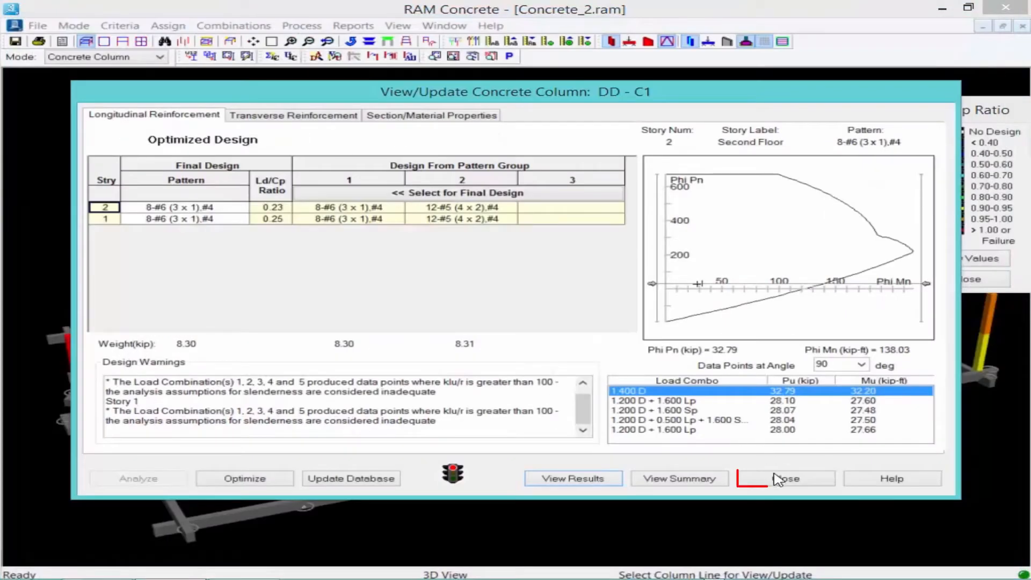
Close DD-C1's summary and review column D-1's report showing moment capacity failure at Ld/Cap 1.22.
left_click(785, 478)
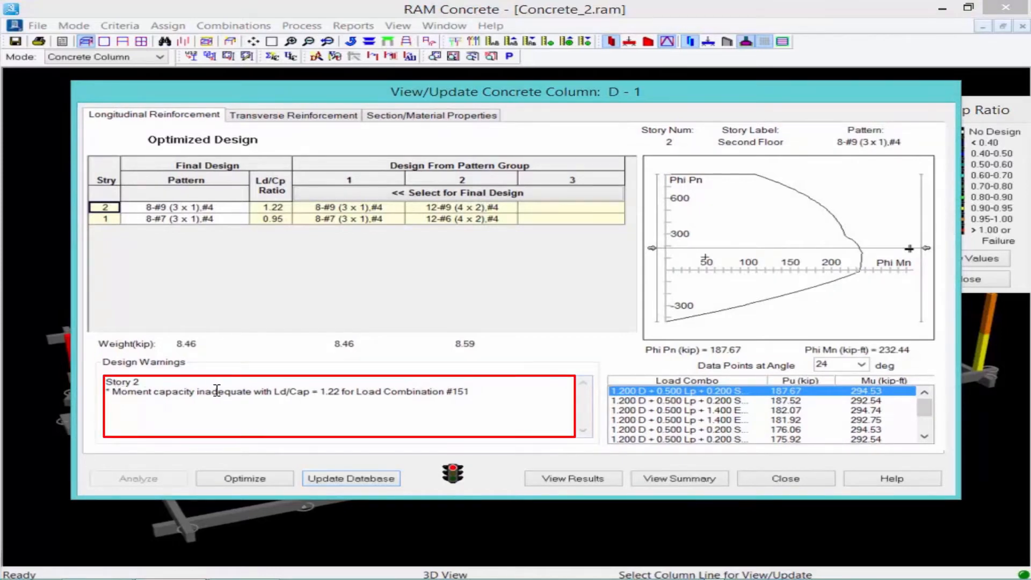
mouse_move(322, 394)
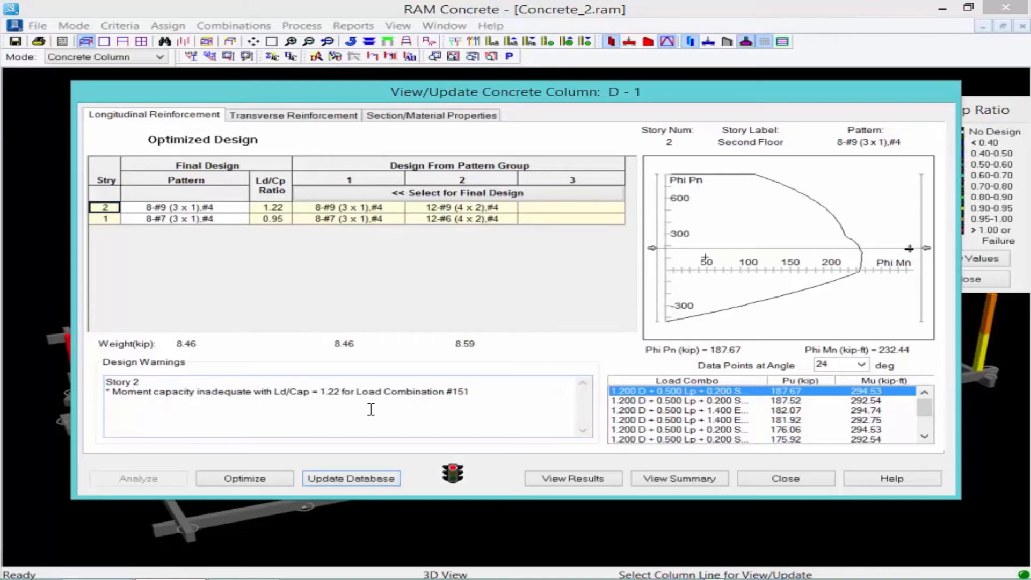
left_click(572, 478)
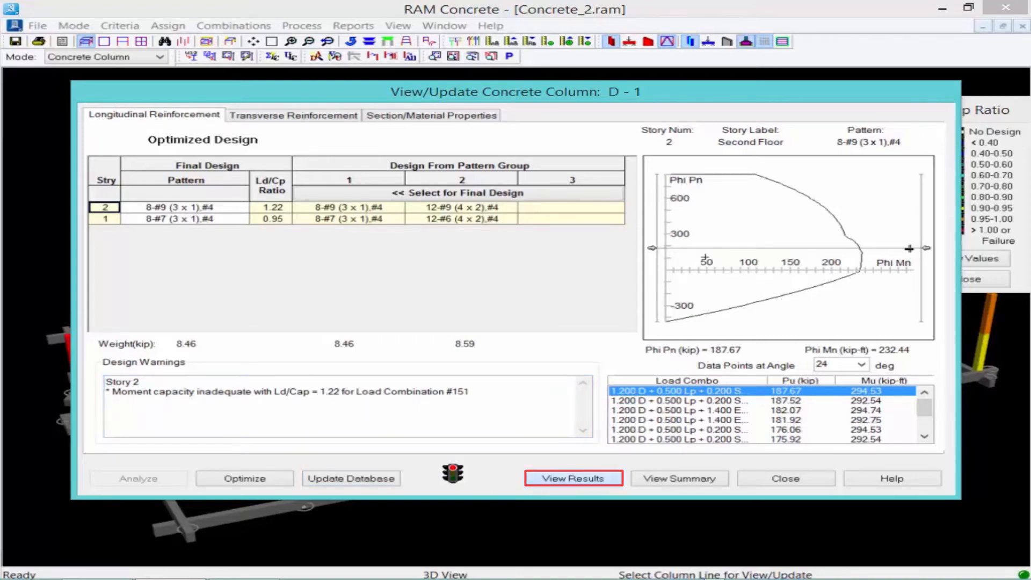
left_click(572, 478)
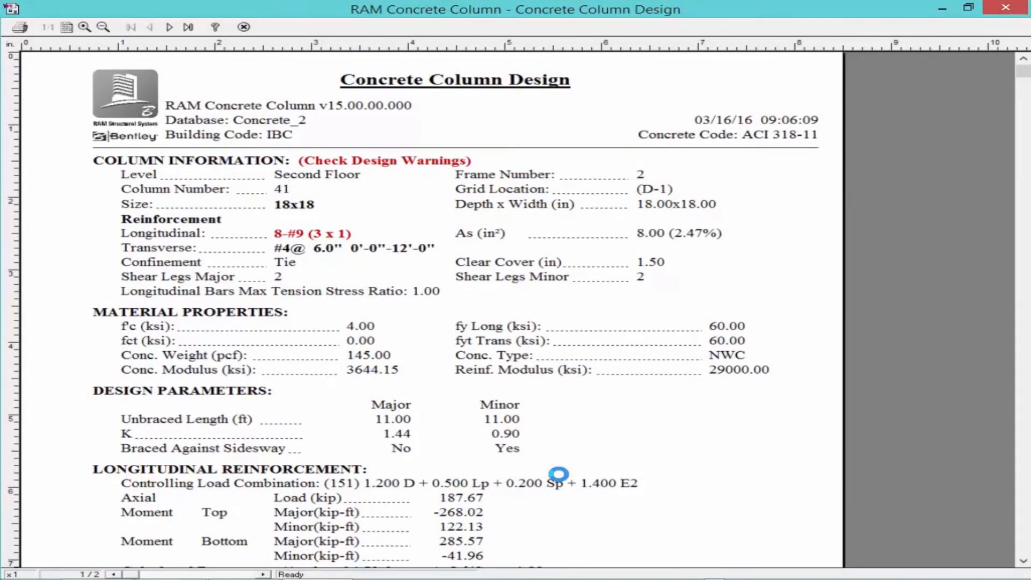
scroll("down", 3)
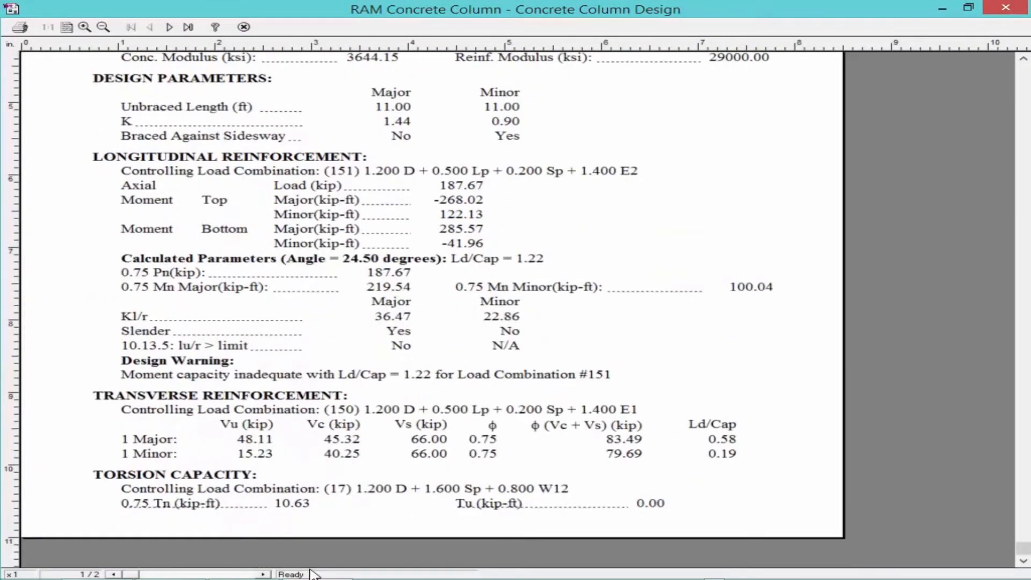
left_click(188, 27)
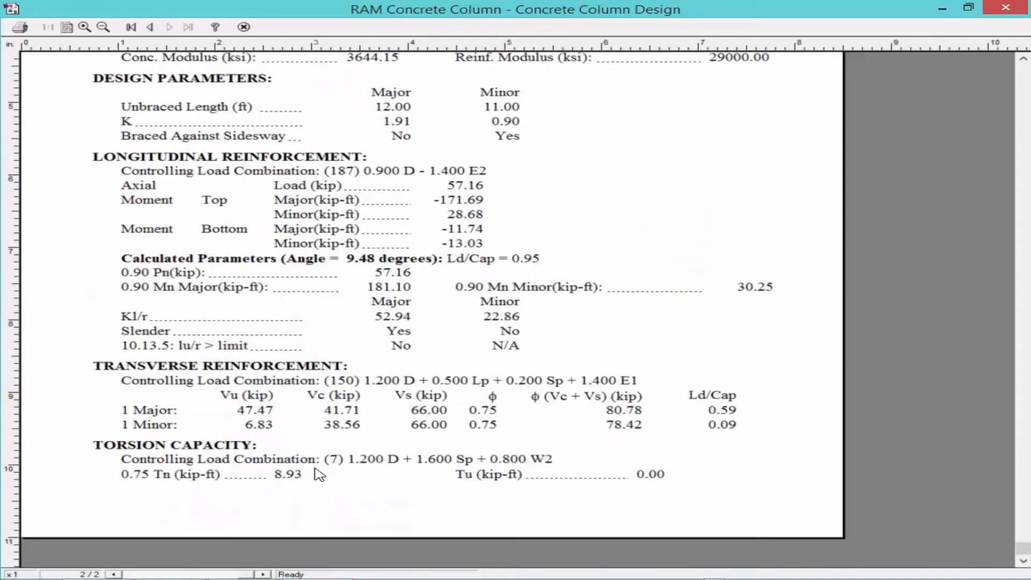
mouse_move(248, 138)
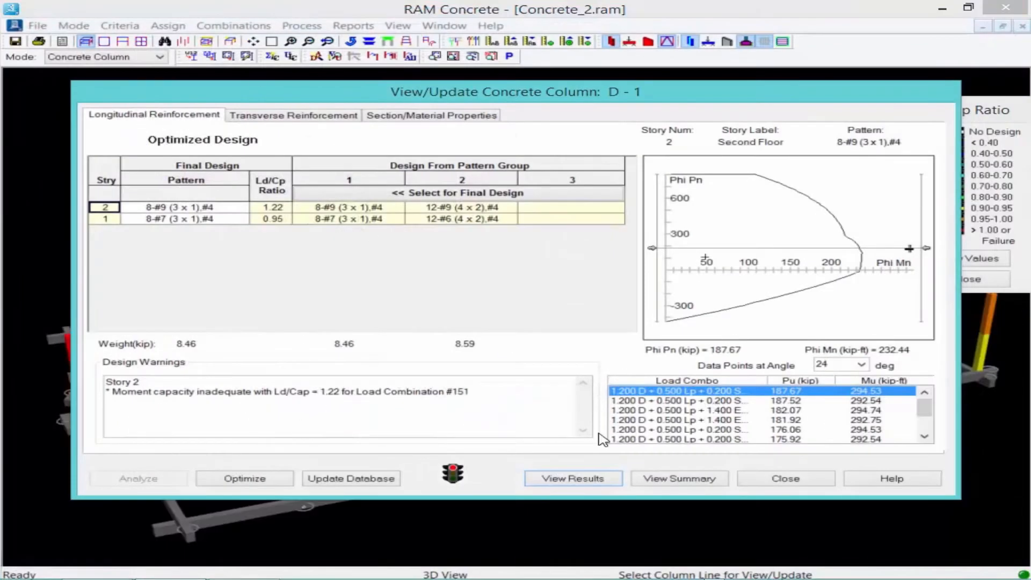
Close column D-1's design summary and return to the colour-coded 3D model.
left_click(784, 478)
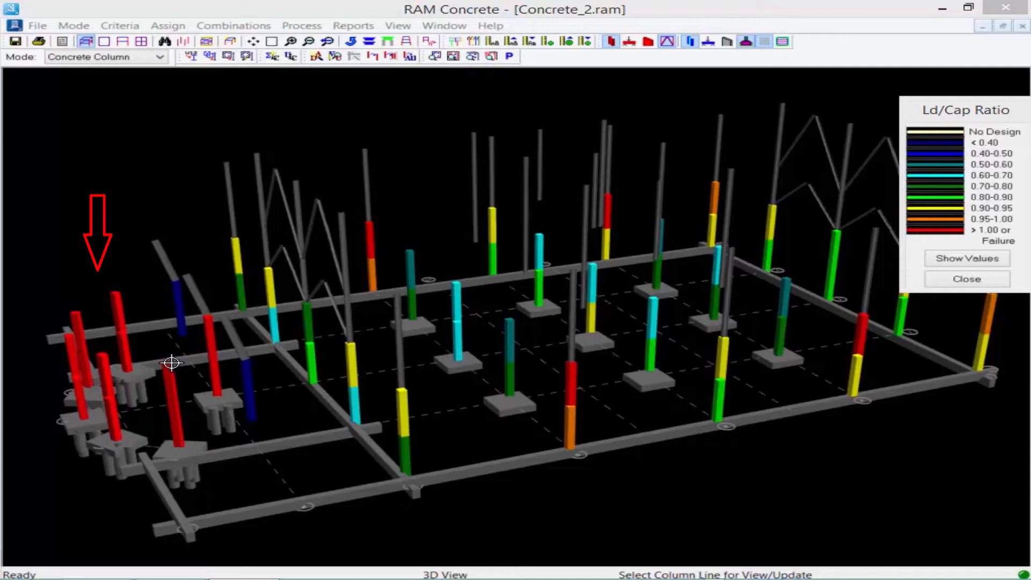
left_click(782, 40)
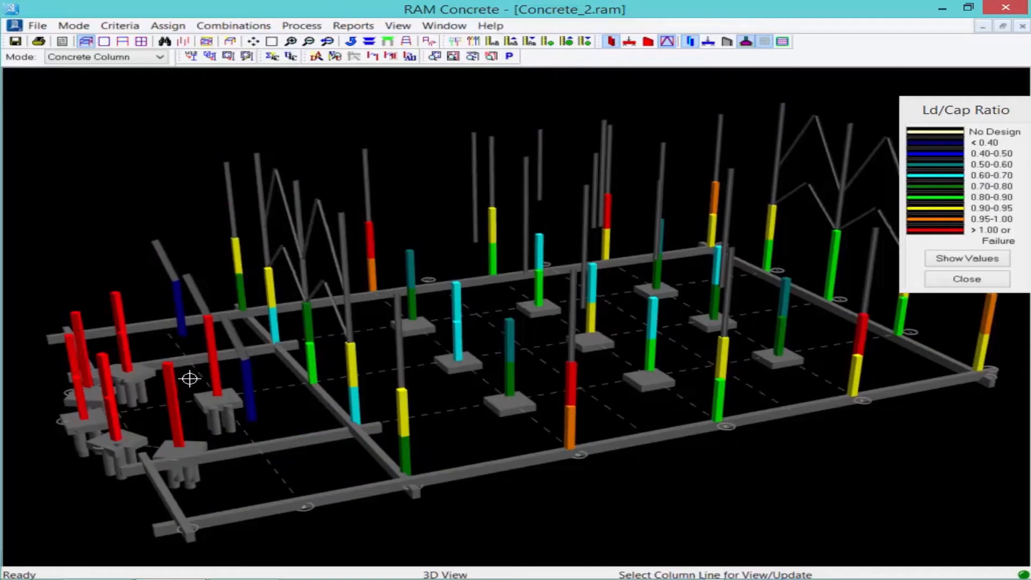
mouse_move(578, 427)
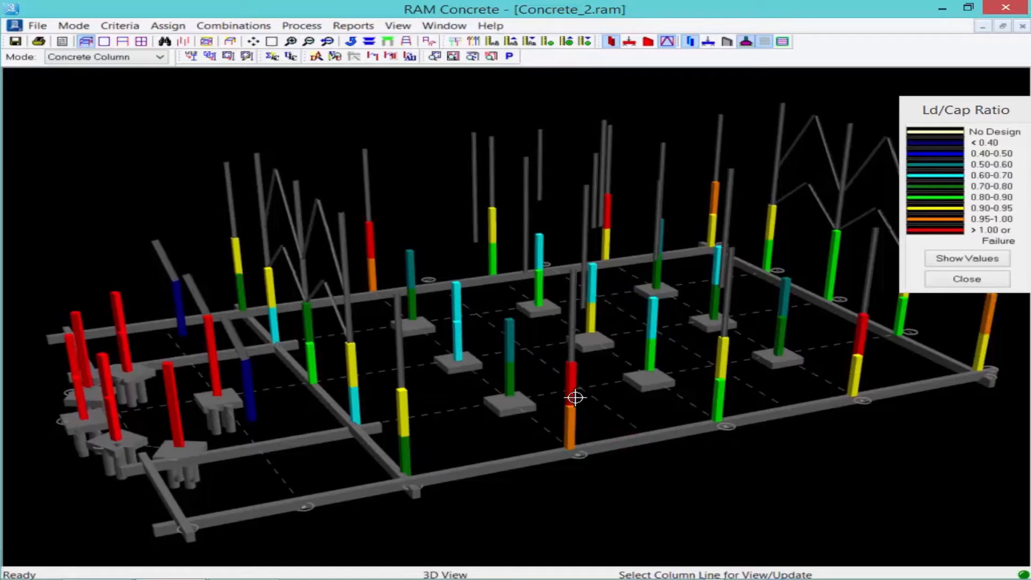
mouse_move(564, 414)
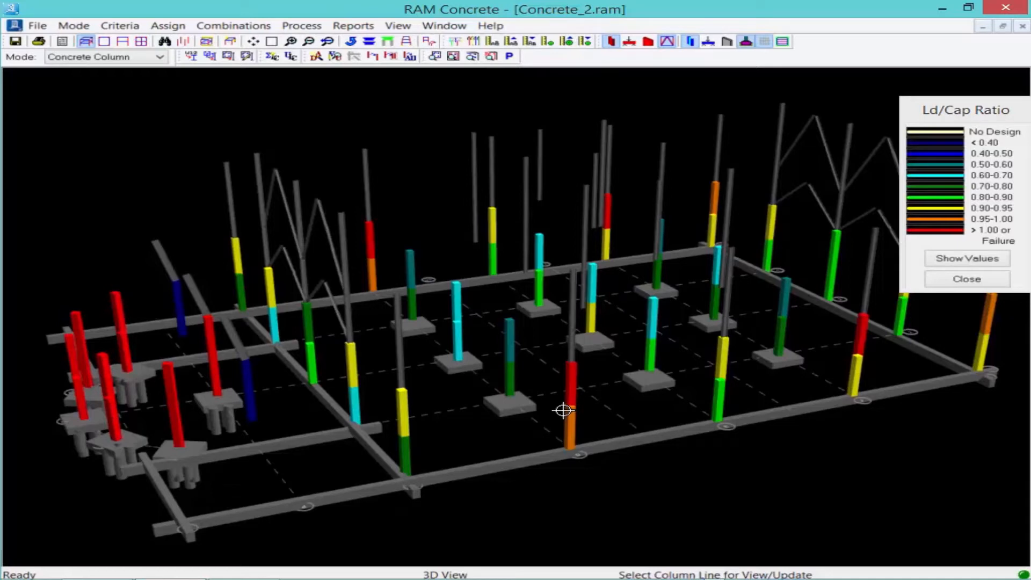
mouse_move(138, 297)
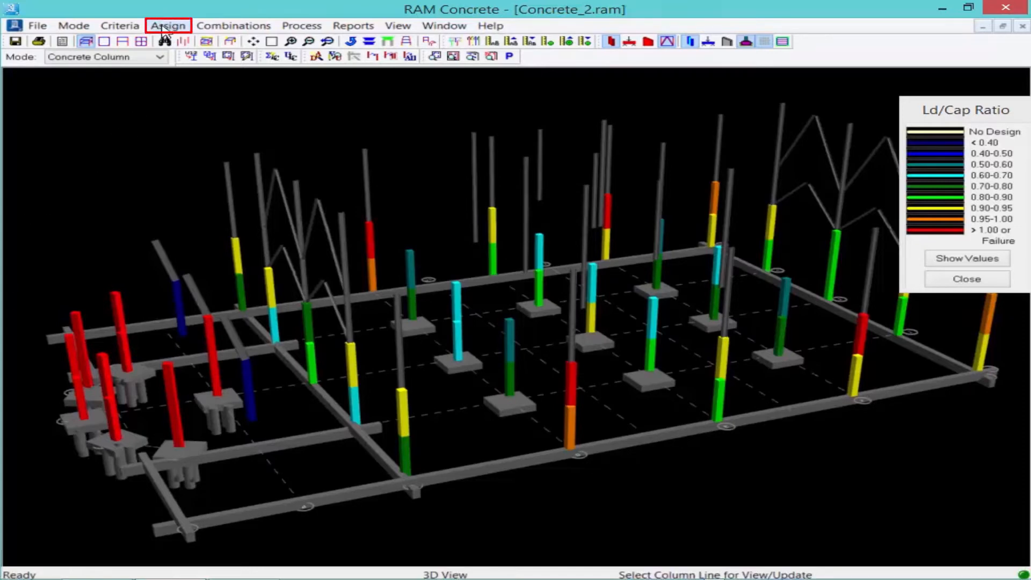
Assign a 20x20 concrete section to the failing red columns at the left end, one at a time.
left_click(167, 25)
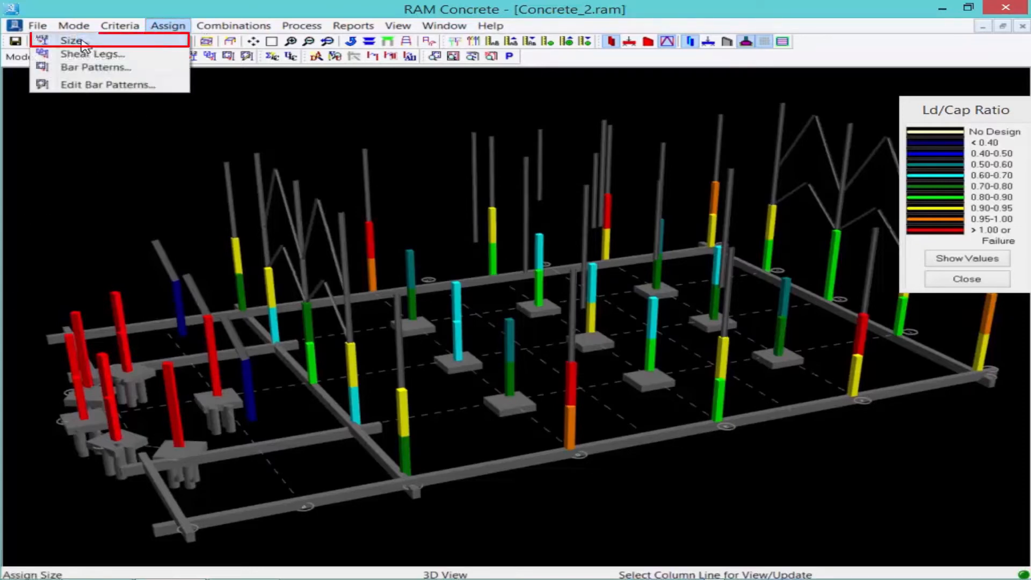
left_click(71, 39)
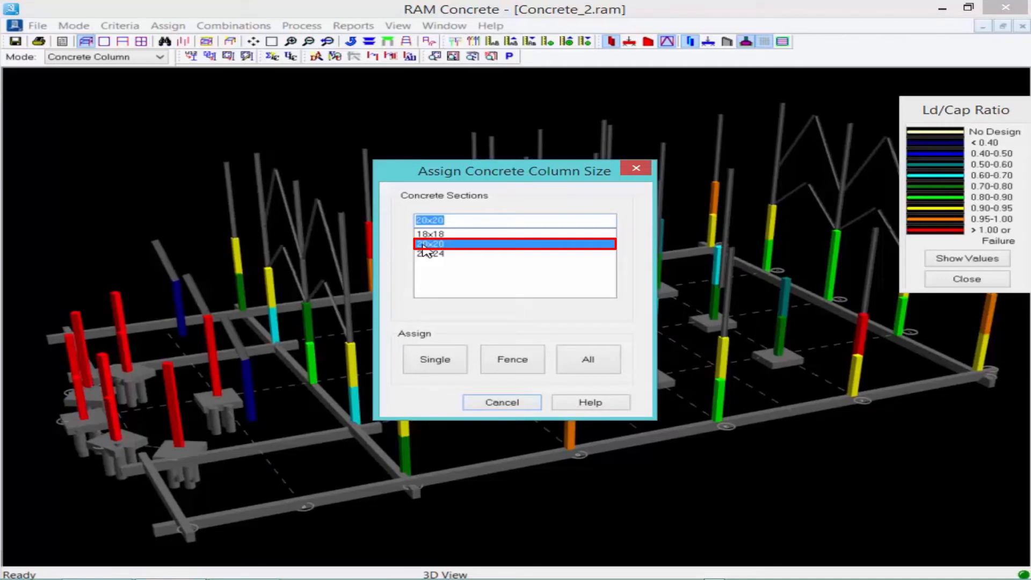
left_click(433, 359)
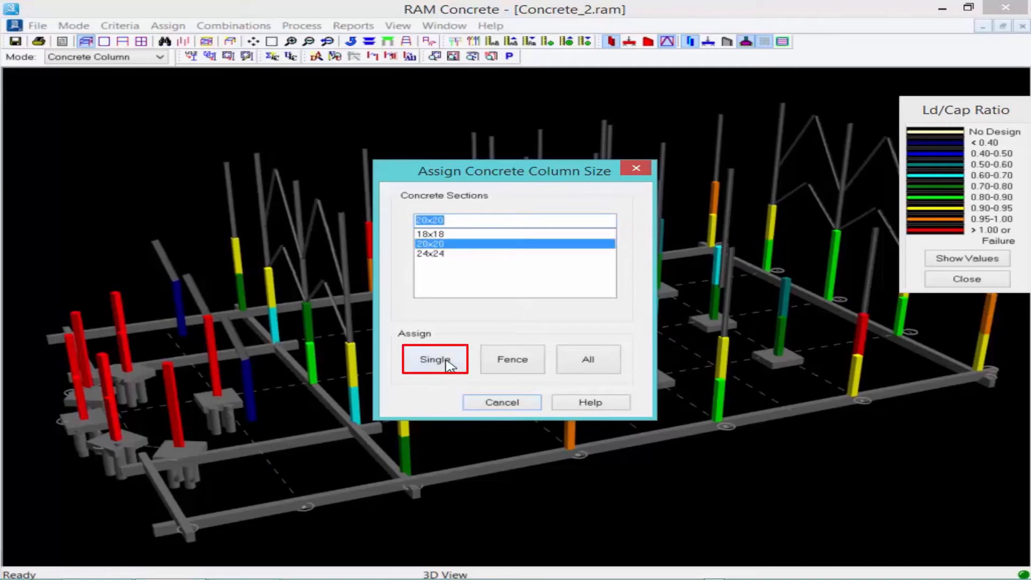
left_click(434, 360)
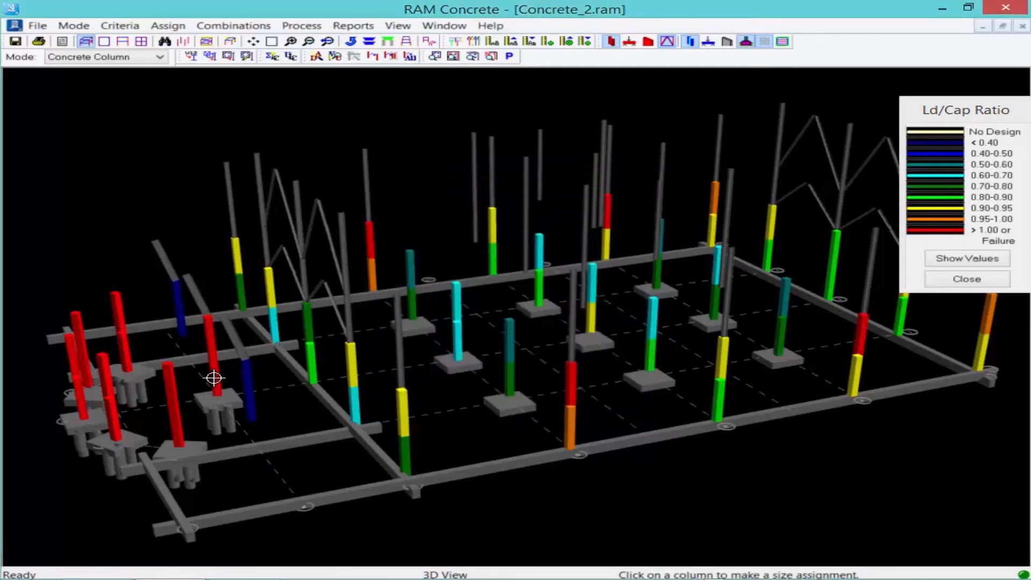
left_click(213, 378)
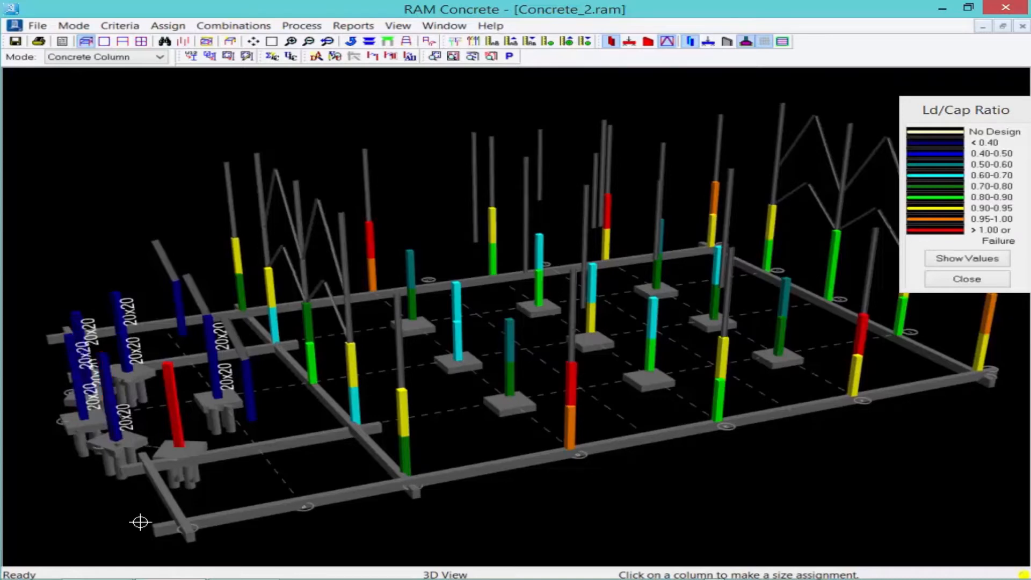
mouse_move(174, 421)
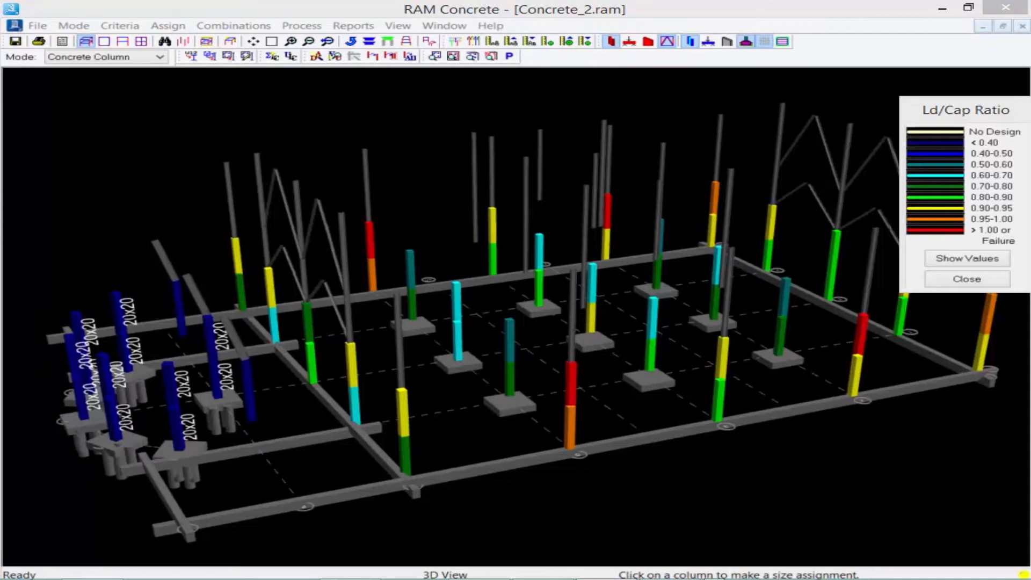
mouse_move(815, 374)
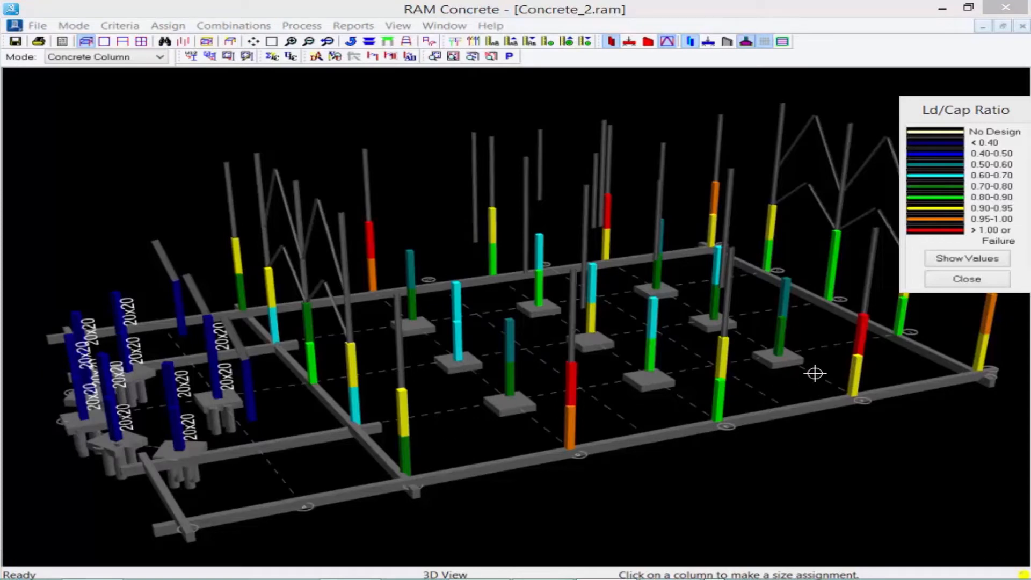
mouse_move(166, 257)
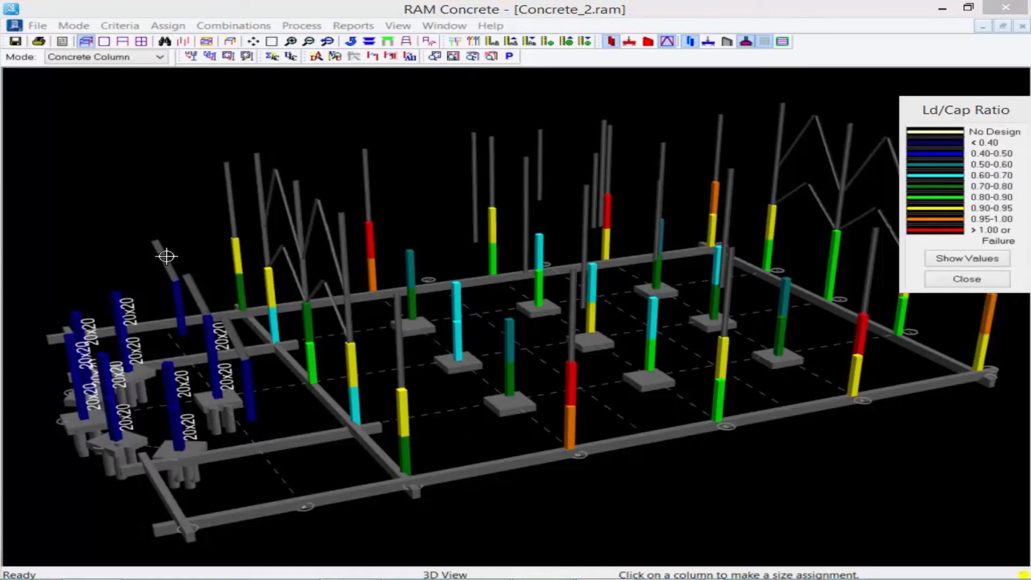
mouse_move(852, 219)
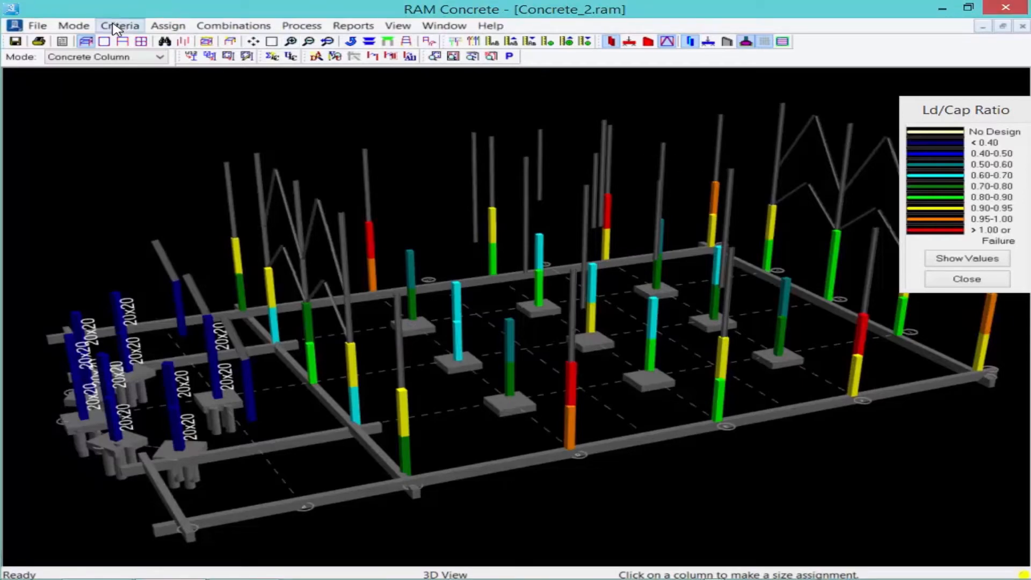
Add a 16-bar (5 x 3) rectangular bar pattern group, #5–#9 longitudinal with #4 ties.
left_click(168, 24)
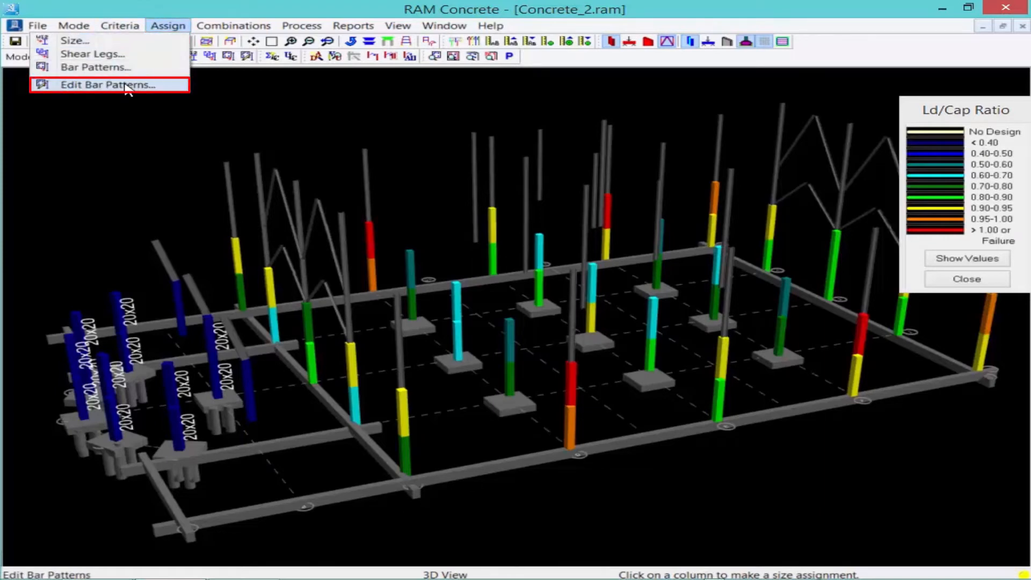
left_click(109, 84)
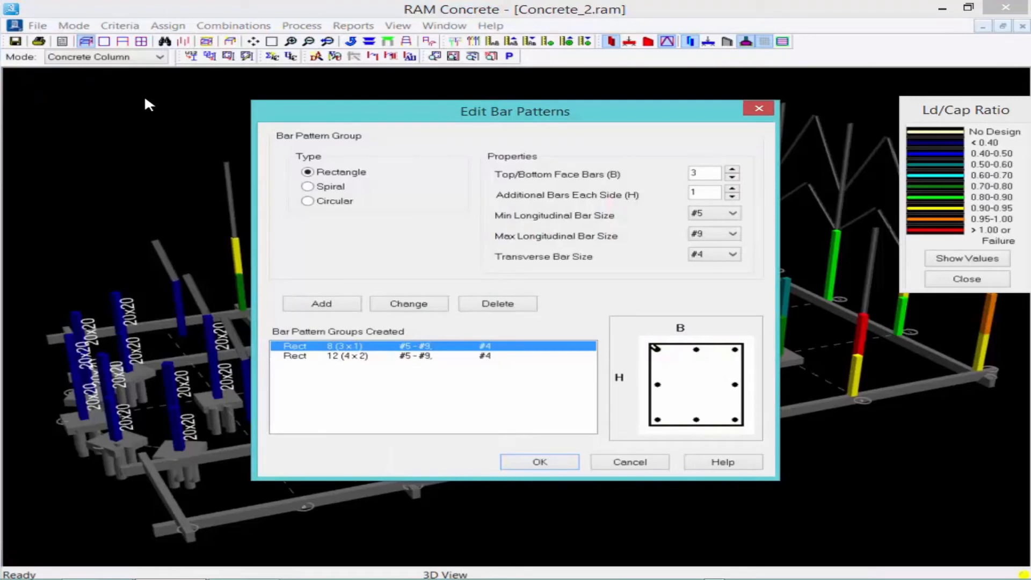
left_click(703, 172)
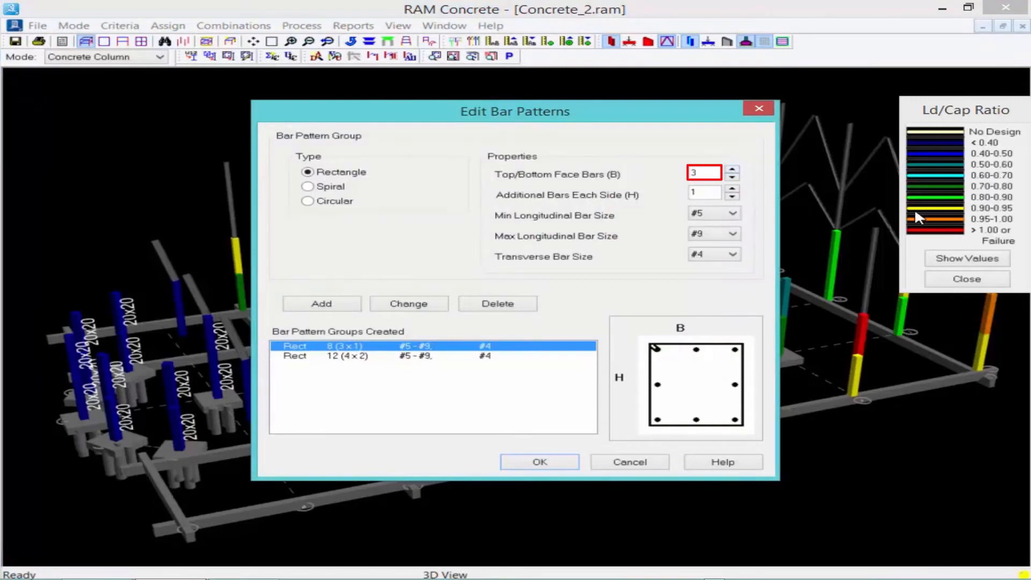
left_click(731, 168)
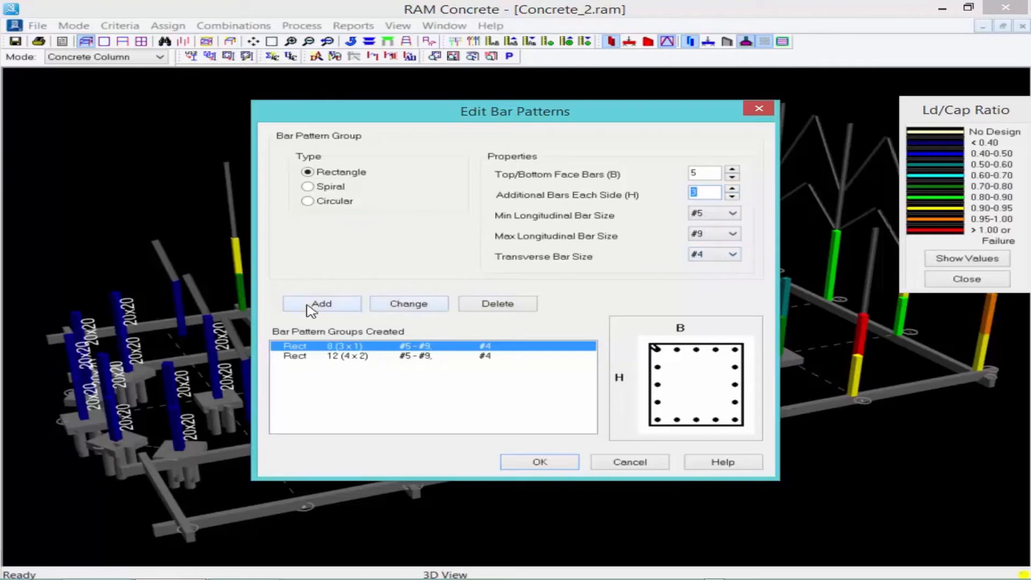
left_click(321, 303)
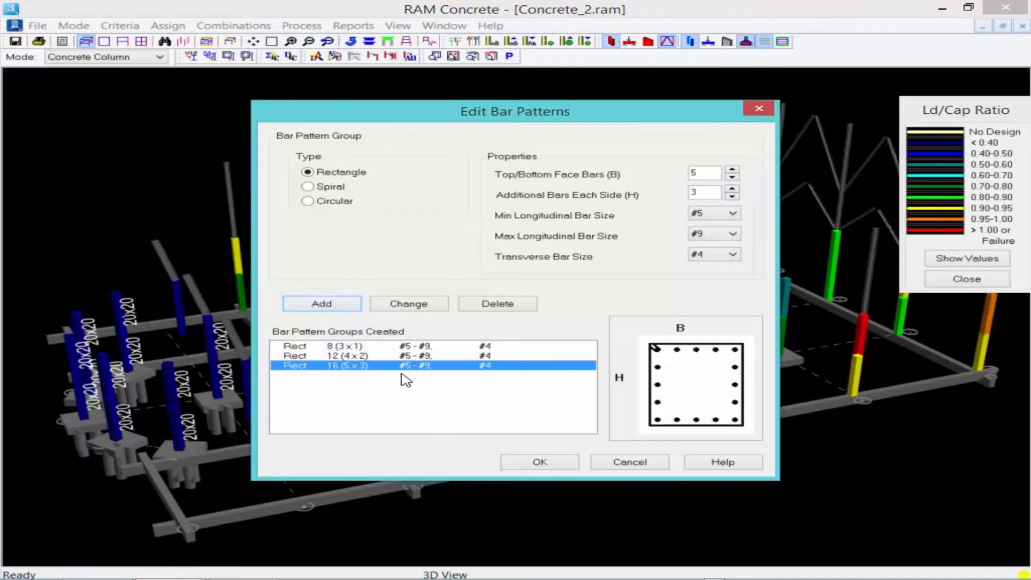
mouse_move(585, 393)
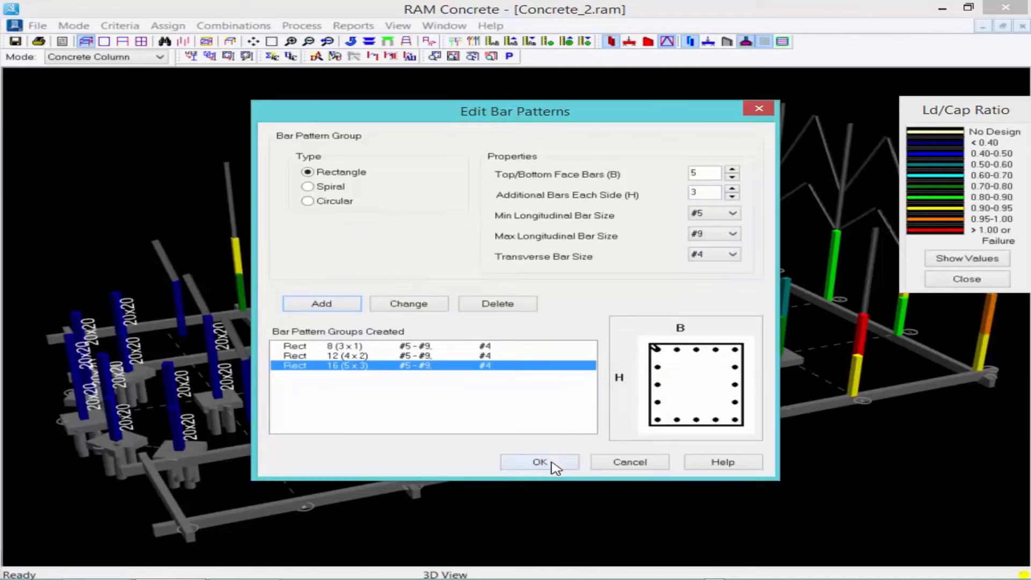
left_click(539, 462)
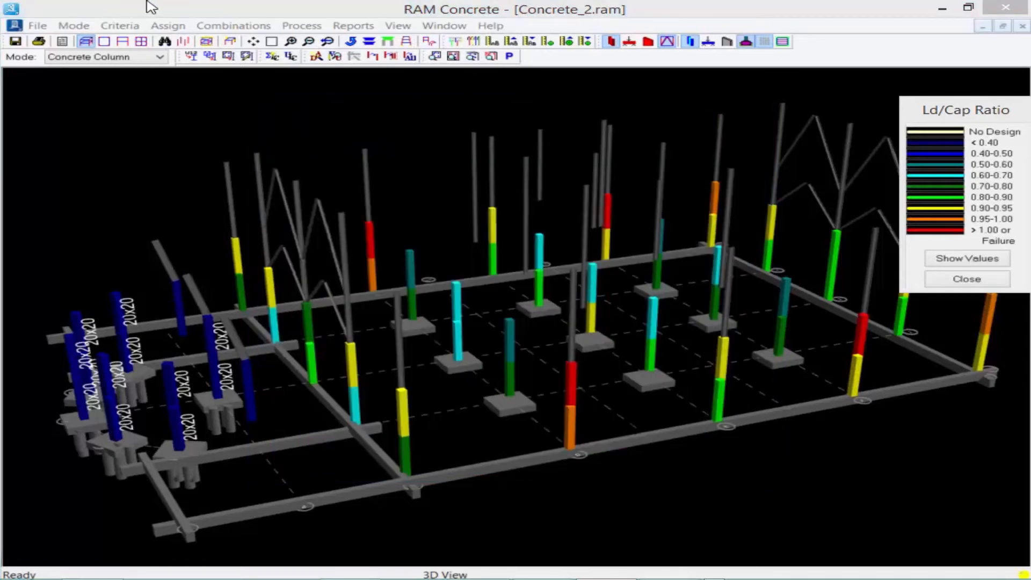
Set up bar pattern assignment with only the 16 (5 x 3) group, excluding 8 and 12, in Single mode.
left_click(168, 24)
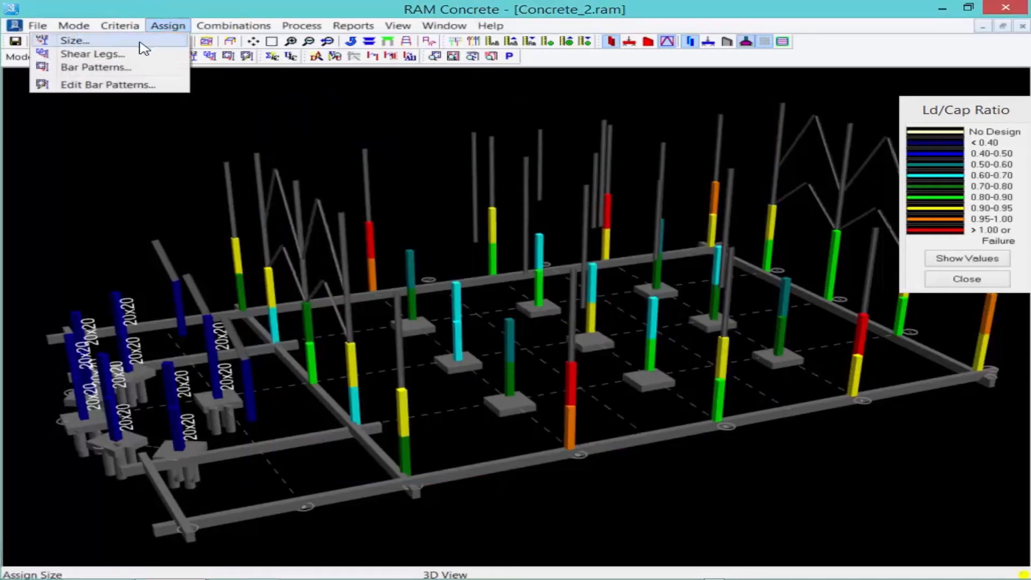
mouse_move(96, 67)
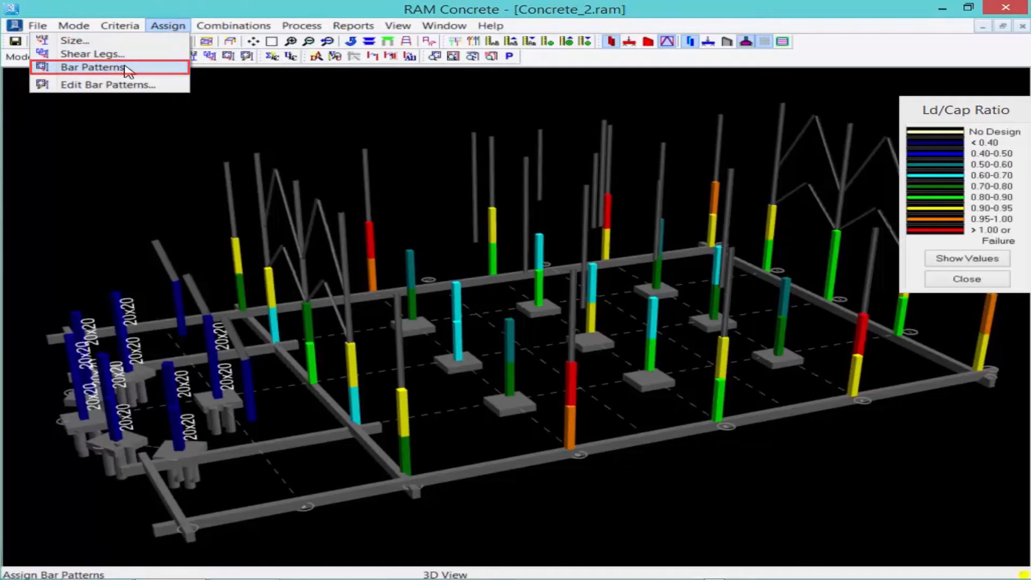
left_click(93, 66)
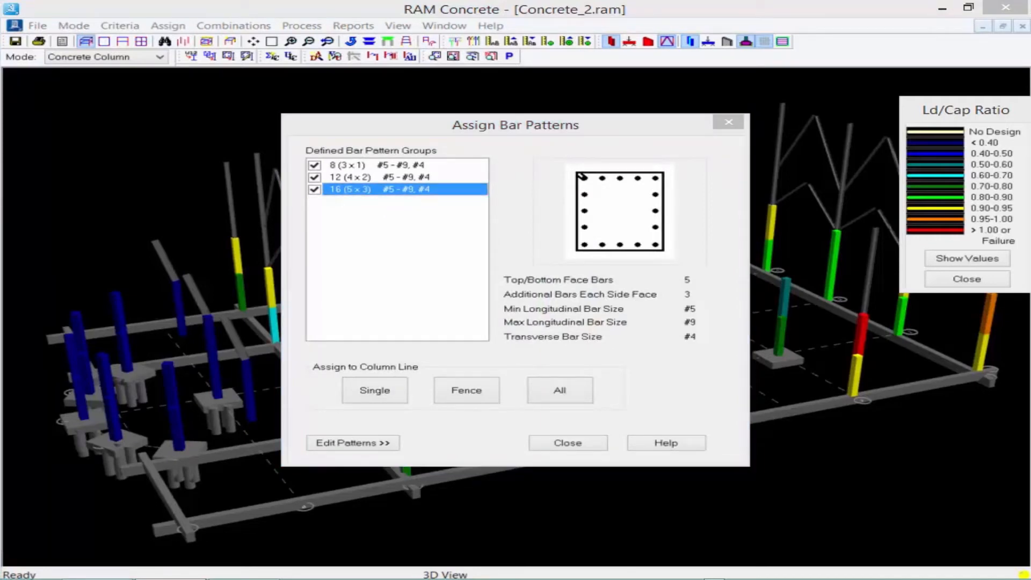
left_click(362, 166)
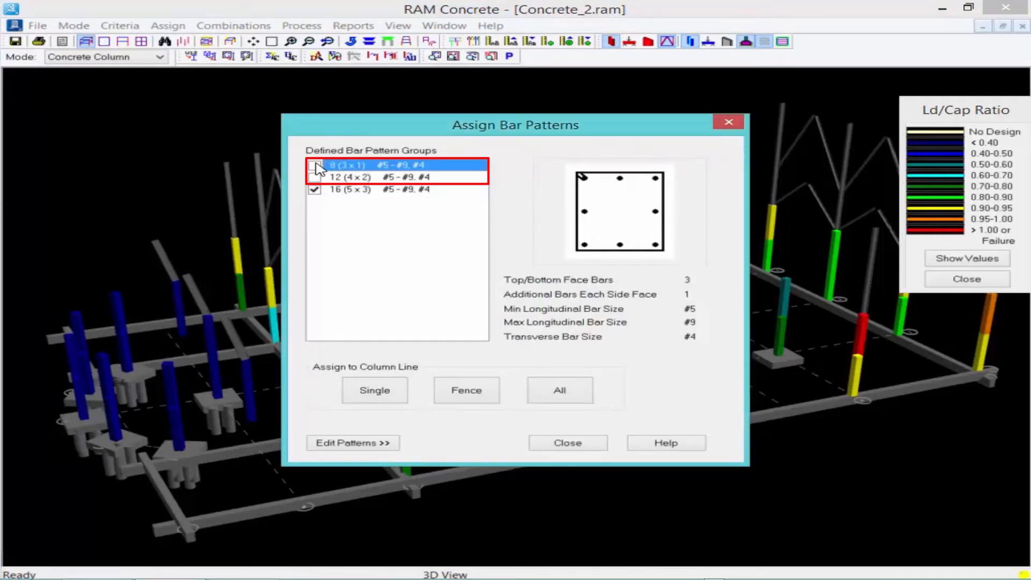
left_click(315, 165)
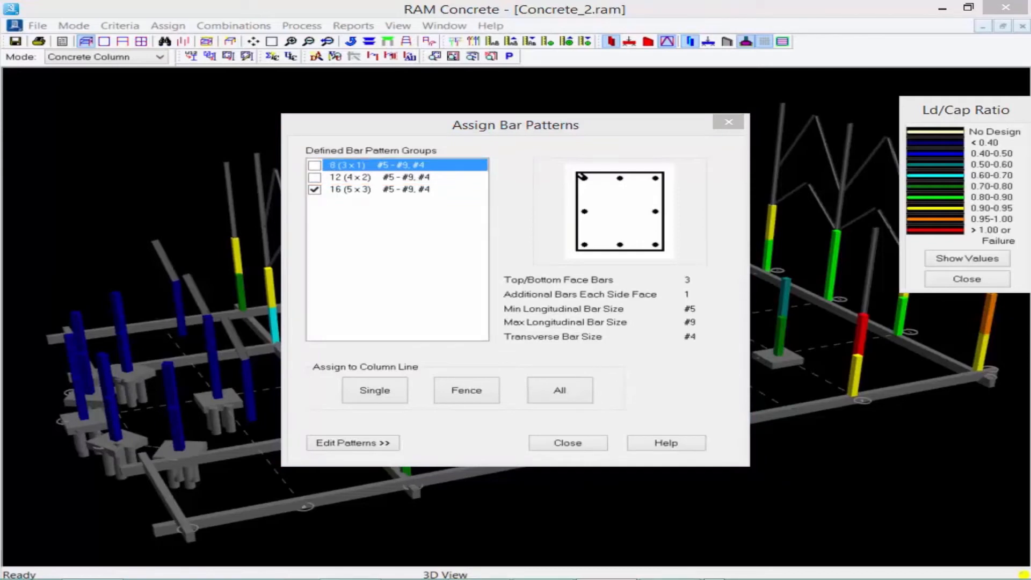
left_click(374, 389)
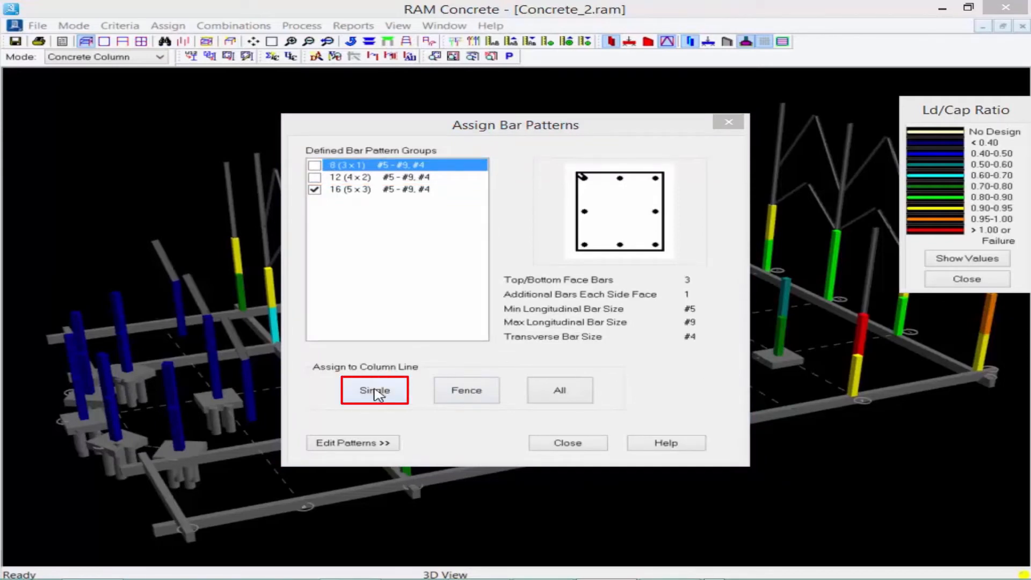
left_click(374, 390)
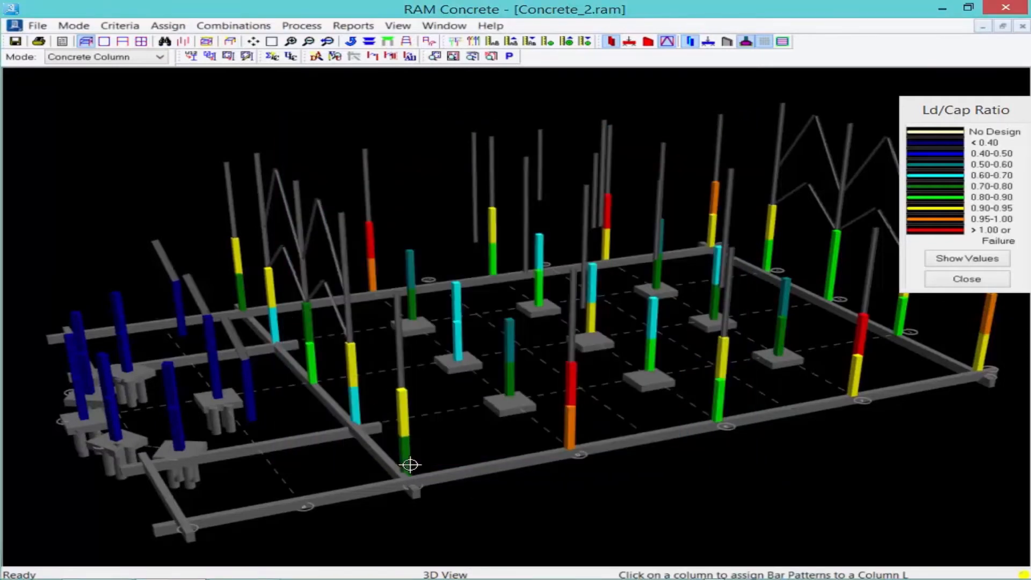
mouse_move(257, 300)
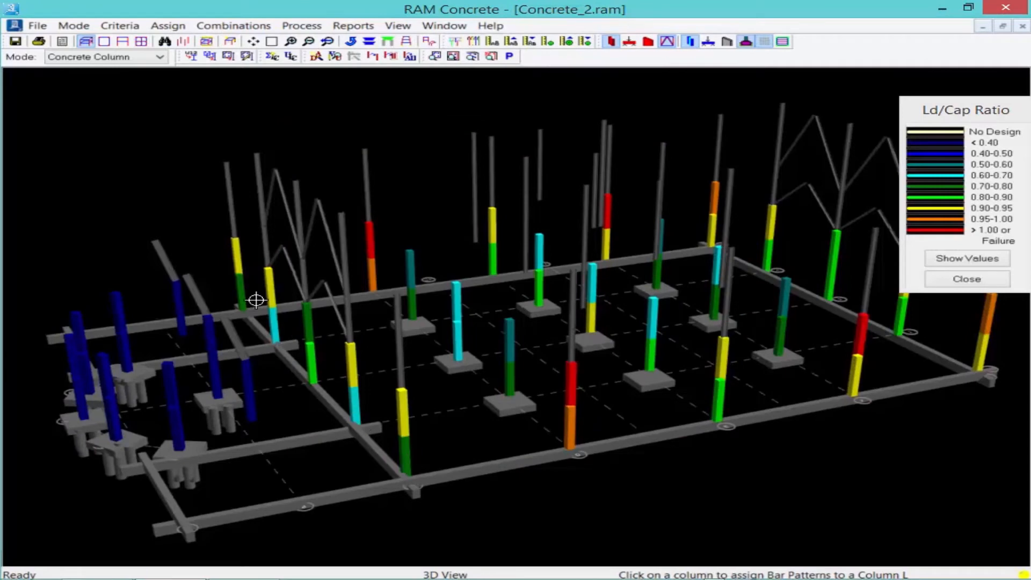
mouse_move(444, 473)
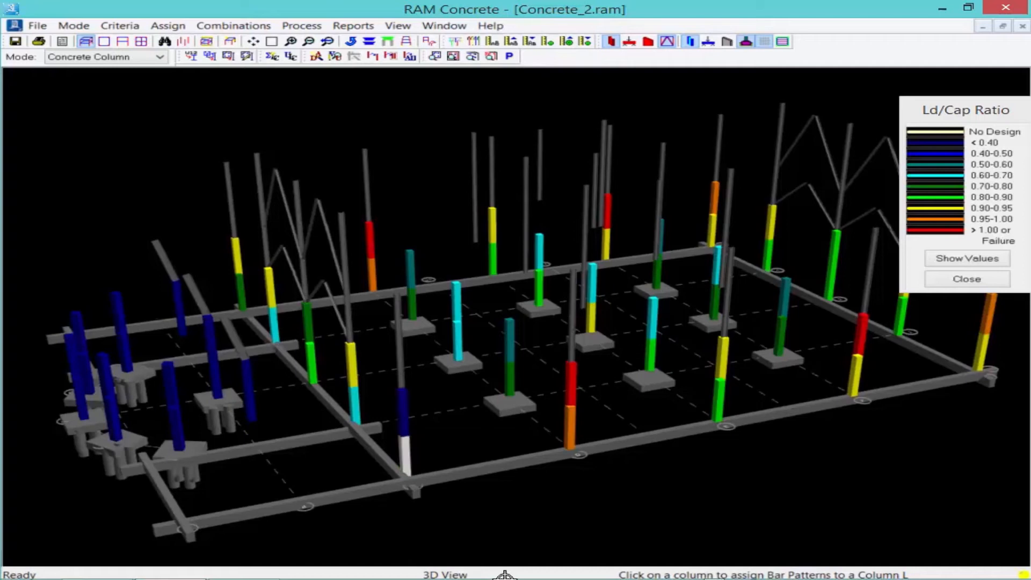
Give the front and right-side perimeter columns the 16-bar pattern and save the model.
left_click(411, 388)
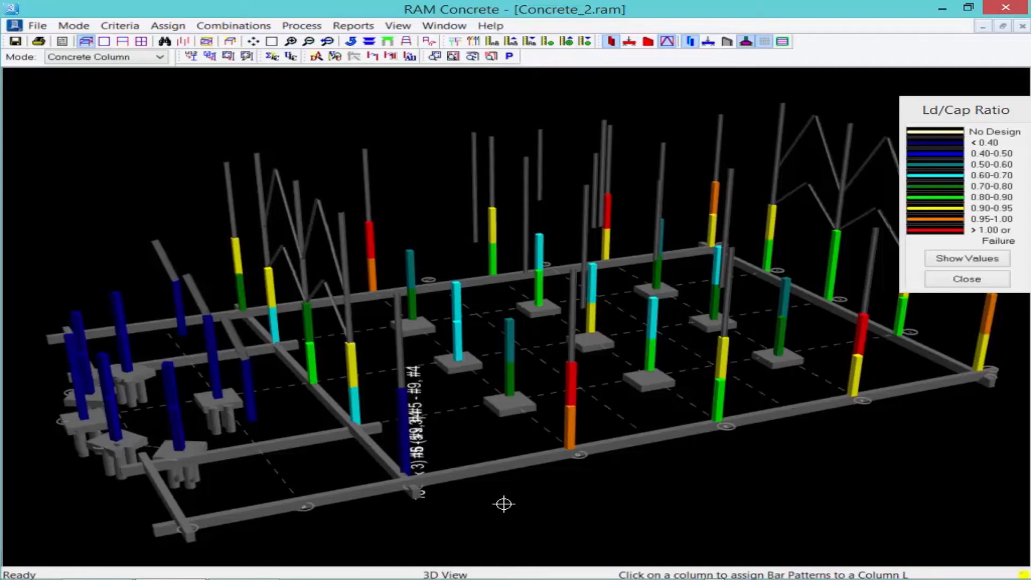
mouse_move(401, 381)
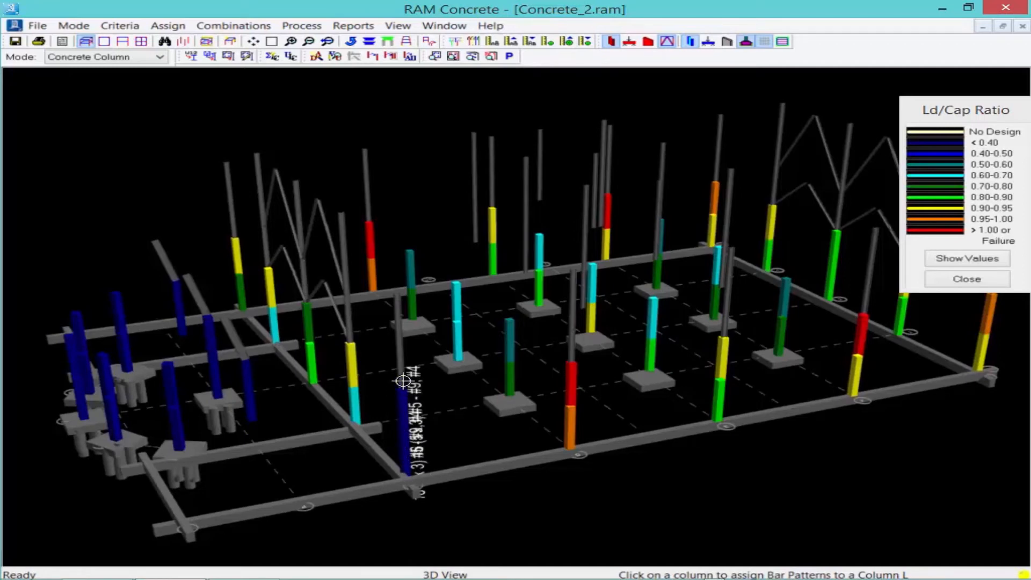
left_click(352, 381)
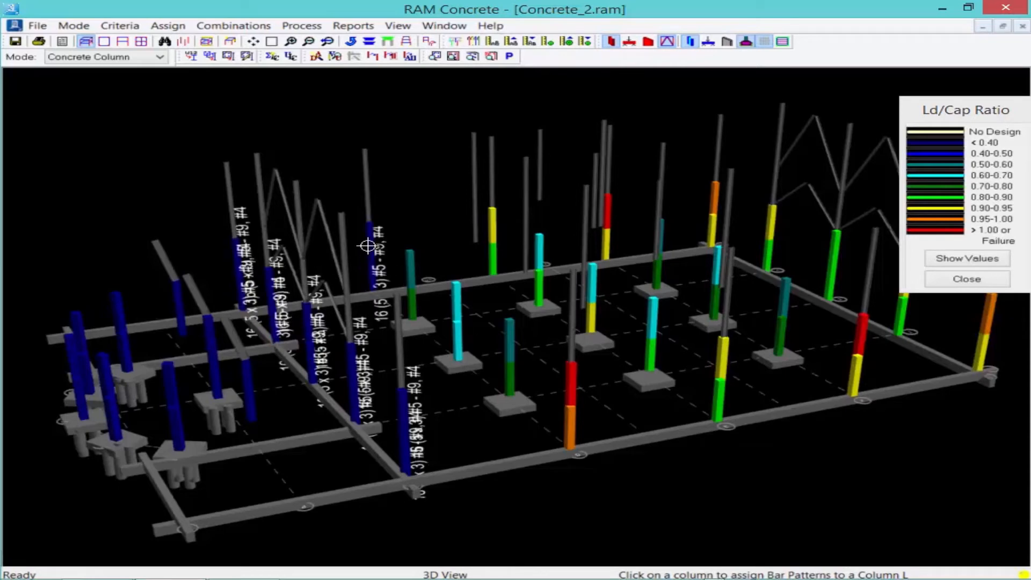
mouse_move(617, 316)
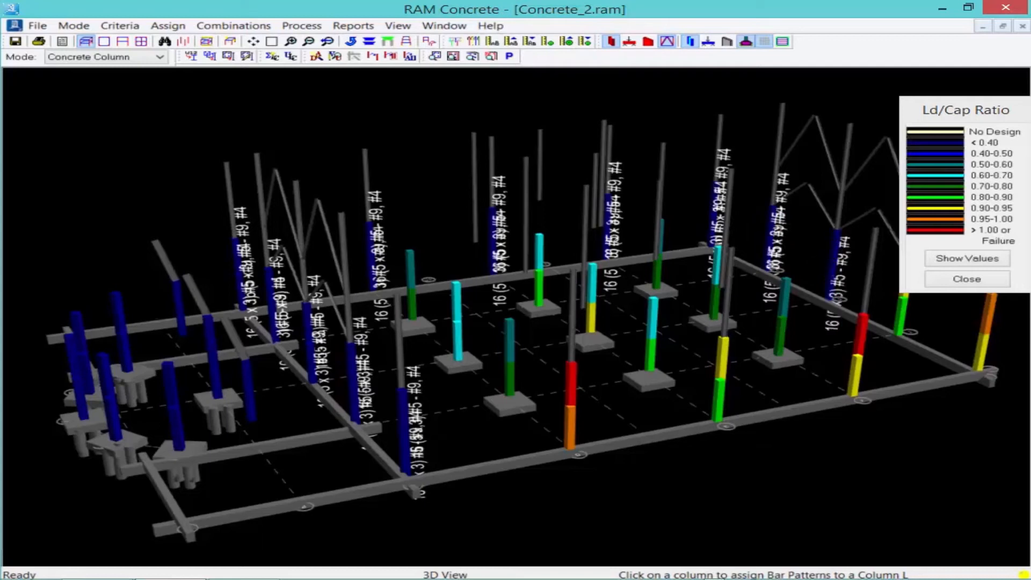
left_click_drag(963, 110, 802, 95)
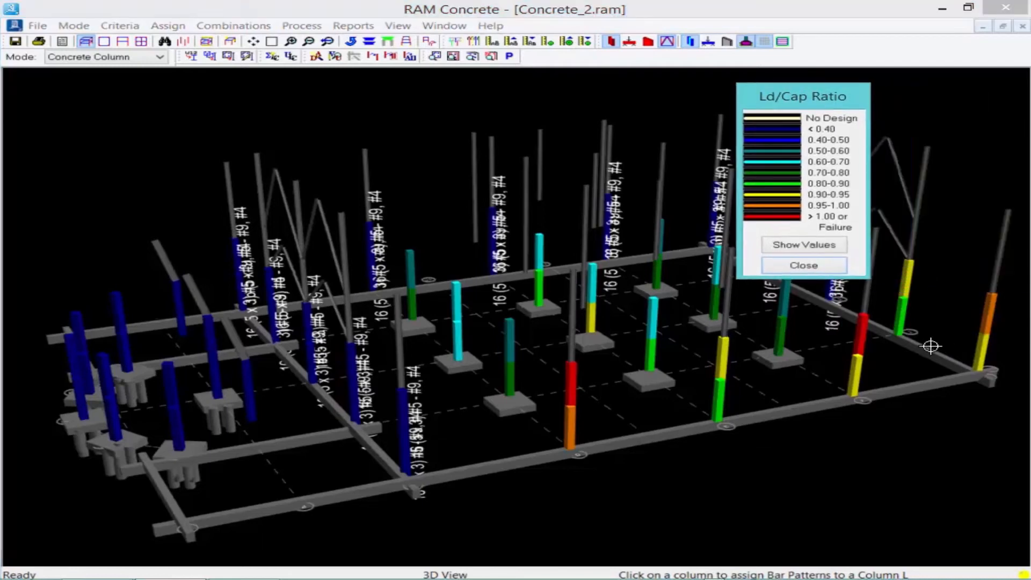
left_click(911, 282)
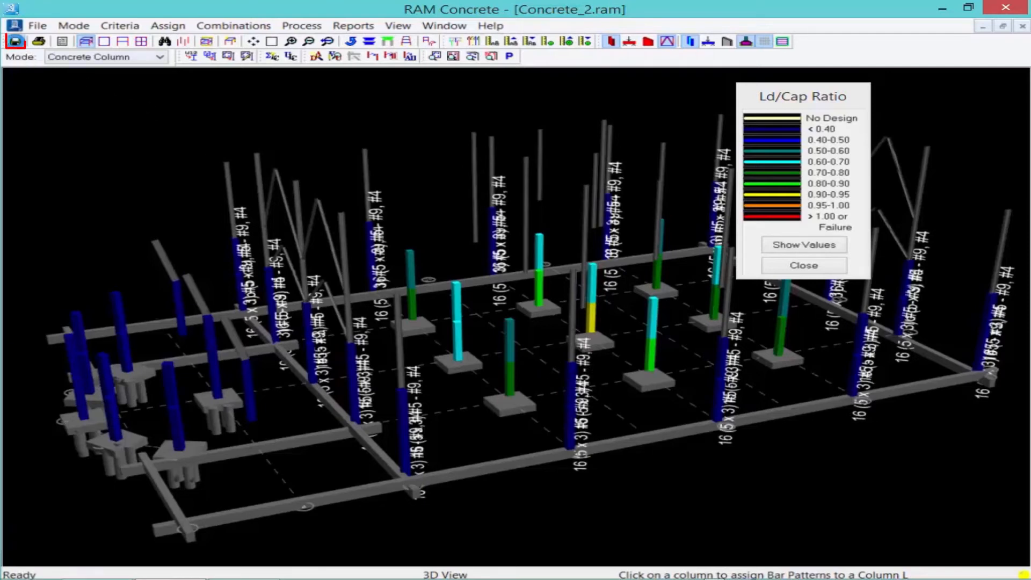
left_click(14, 41)
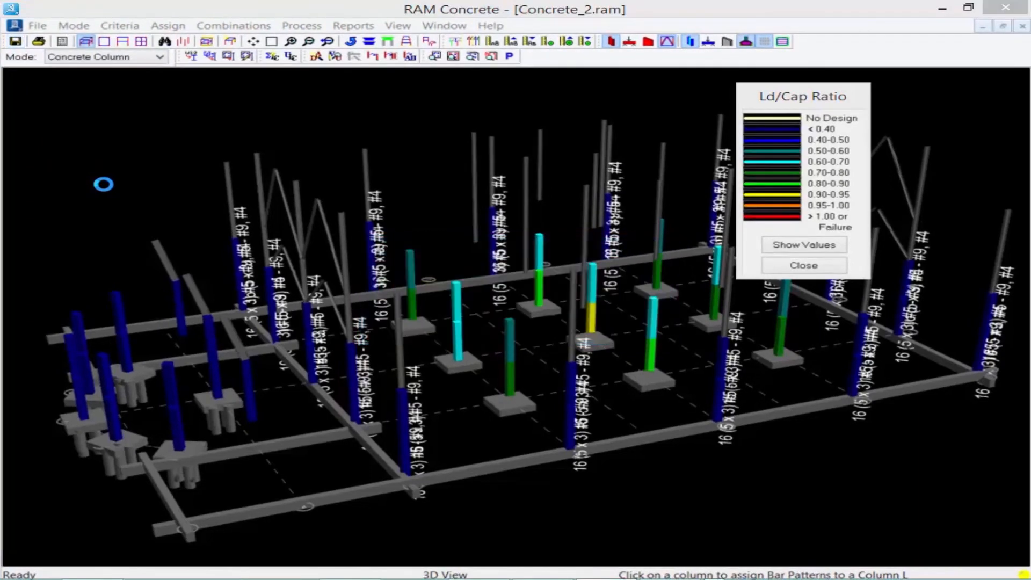
mouse_move(520, 34)
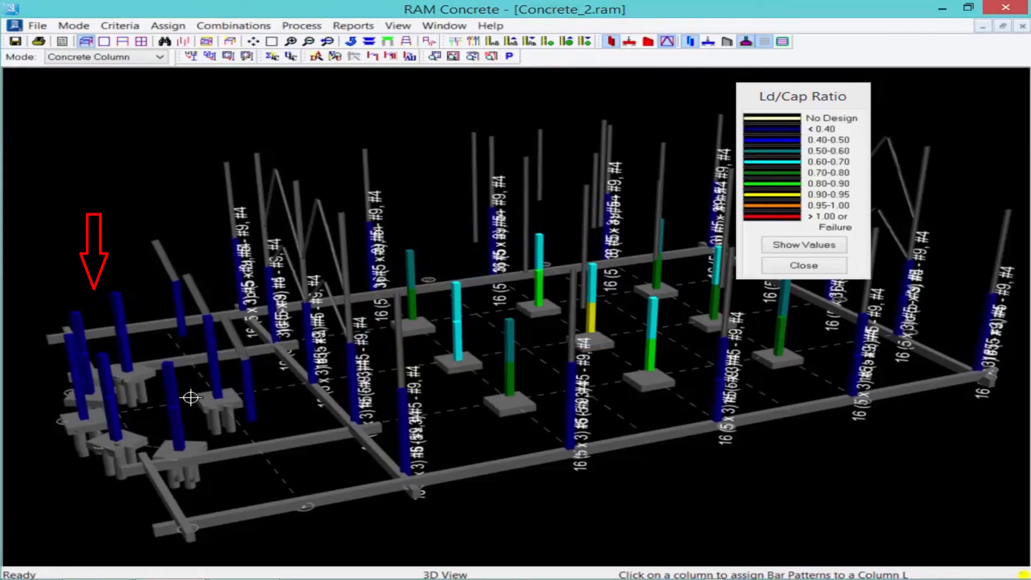
mouse_move(97, 393)
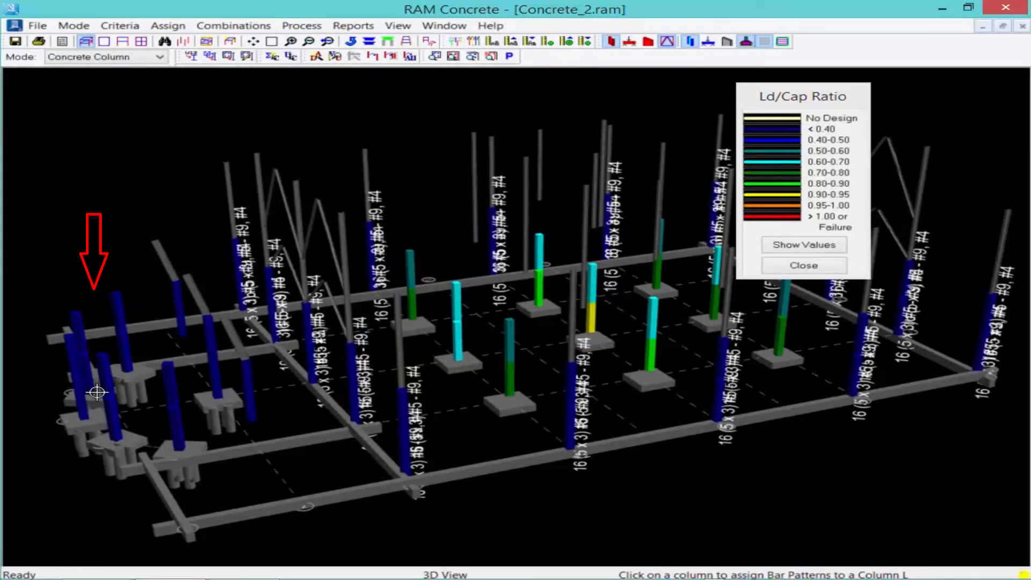
mouse_move(981, 542)
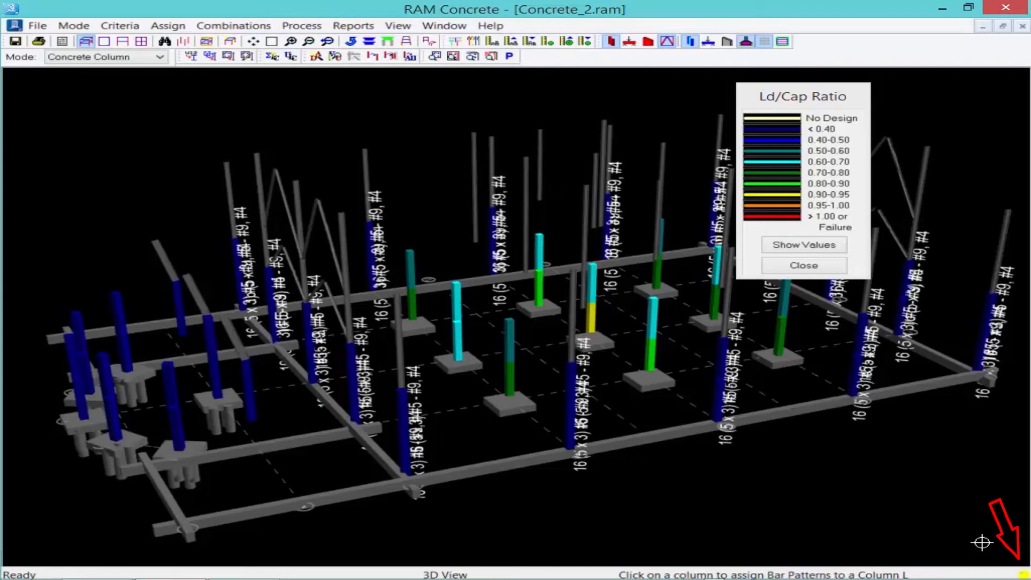
mouse_move(980, 542)
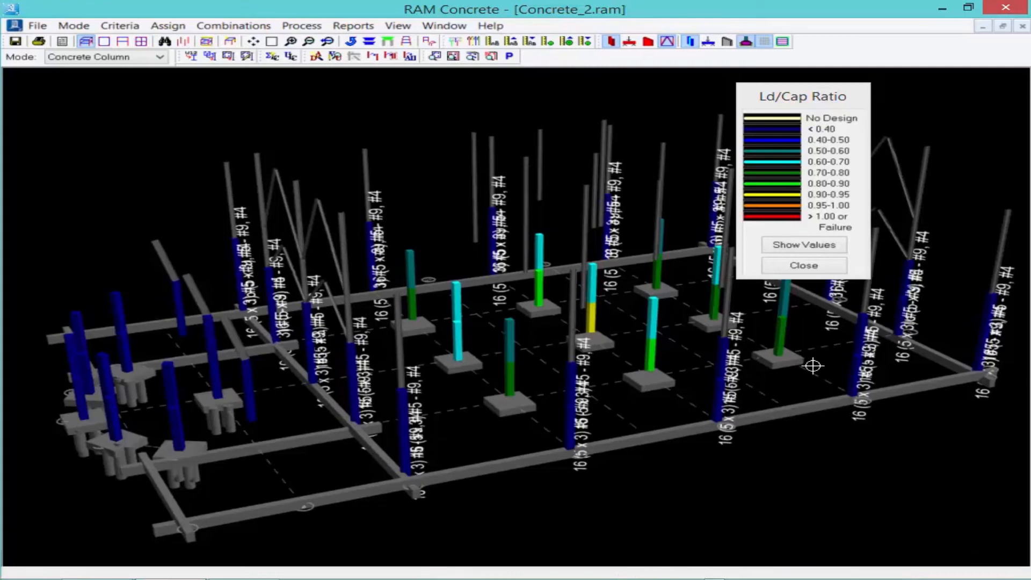
Exit RAM Concrete via File > Exit so the model reopens in RAM Frame.
left_click(36, 25)
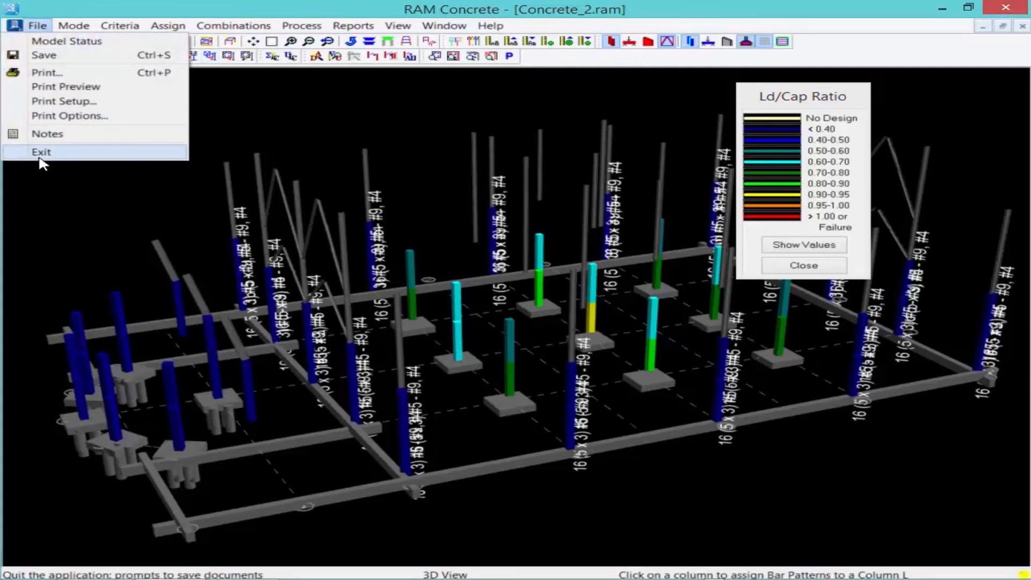
left_click(41, 151)
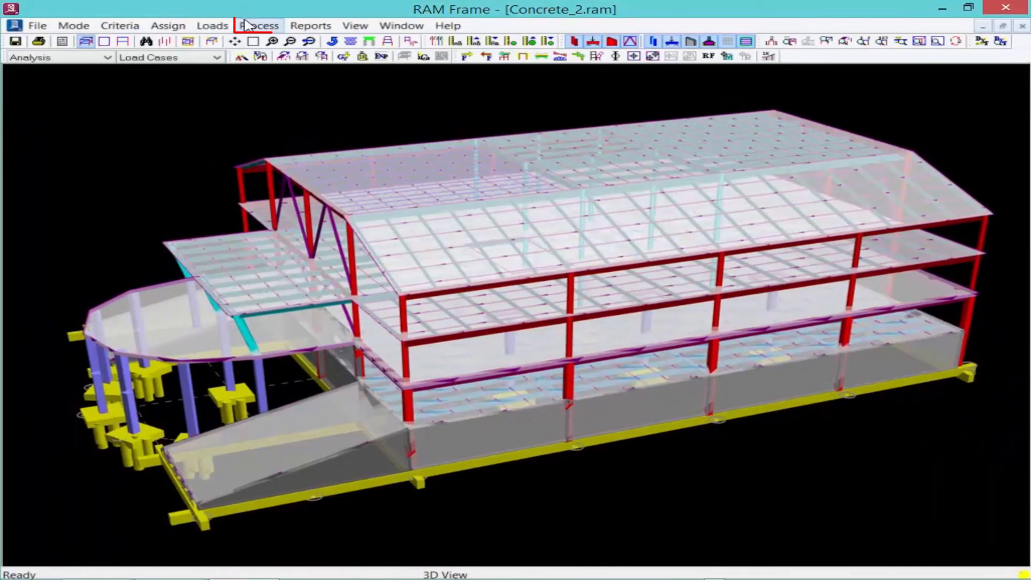
Analyze the frame for all load cases through Process > Analyze and confirm.
left_click(259, 25)
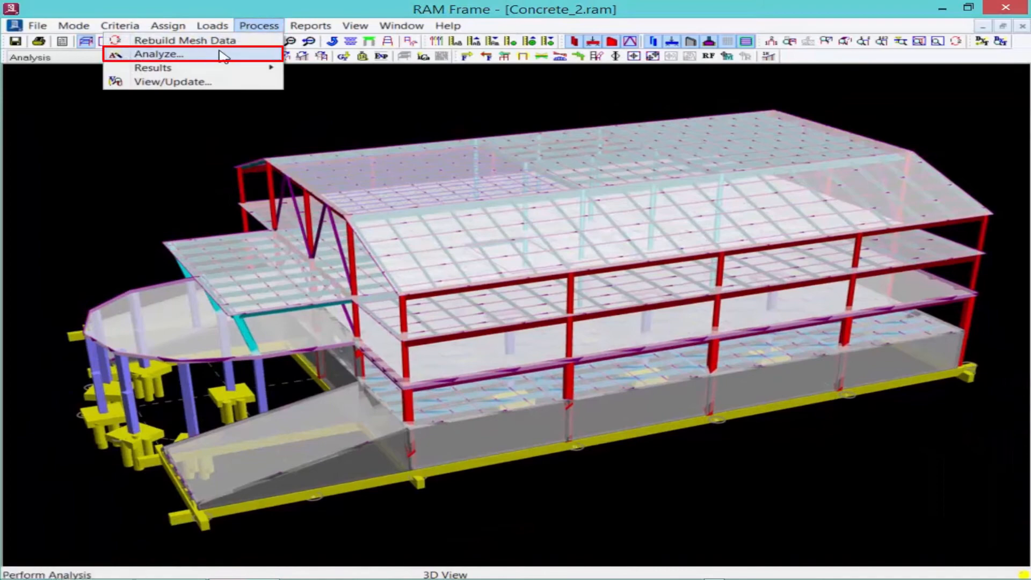
left_click(157, 55)
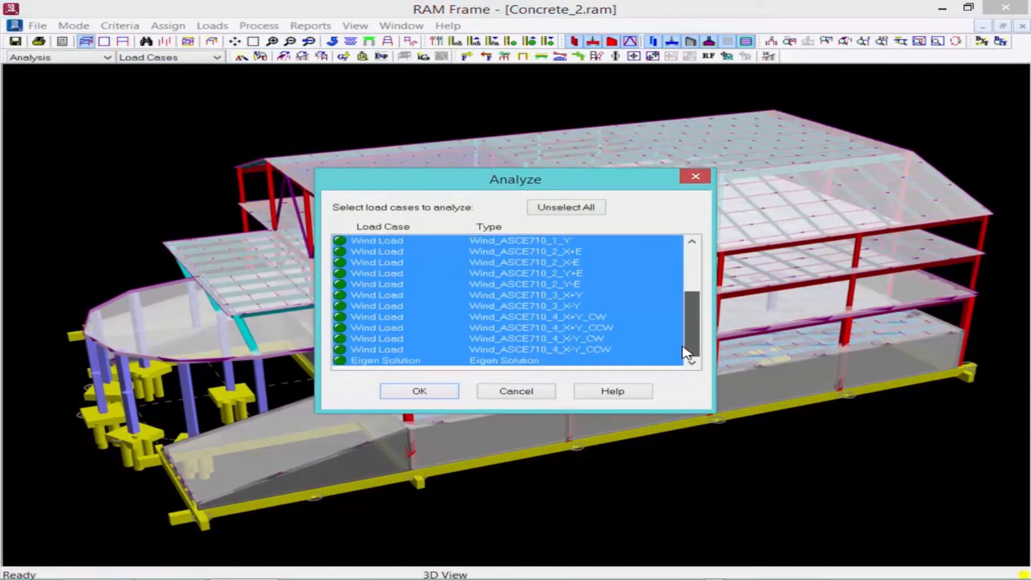
left_click(419, 391)
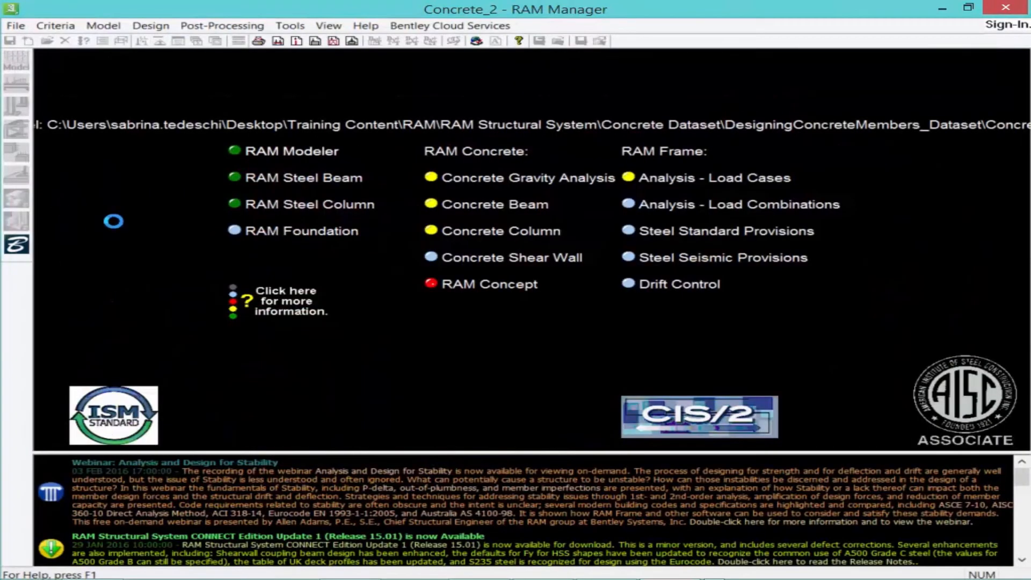
Launch Concrete Gravity Analysis on Concrete_2 from RAM Manager and run Process > Analyze.
left_click(706, 178)
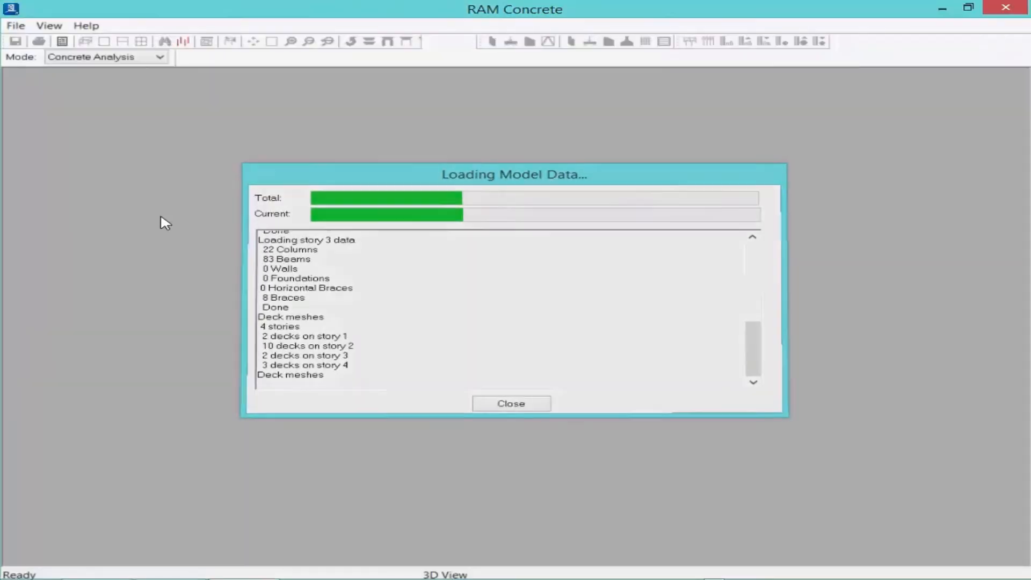
left_click(511, 403)
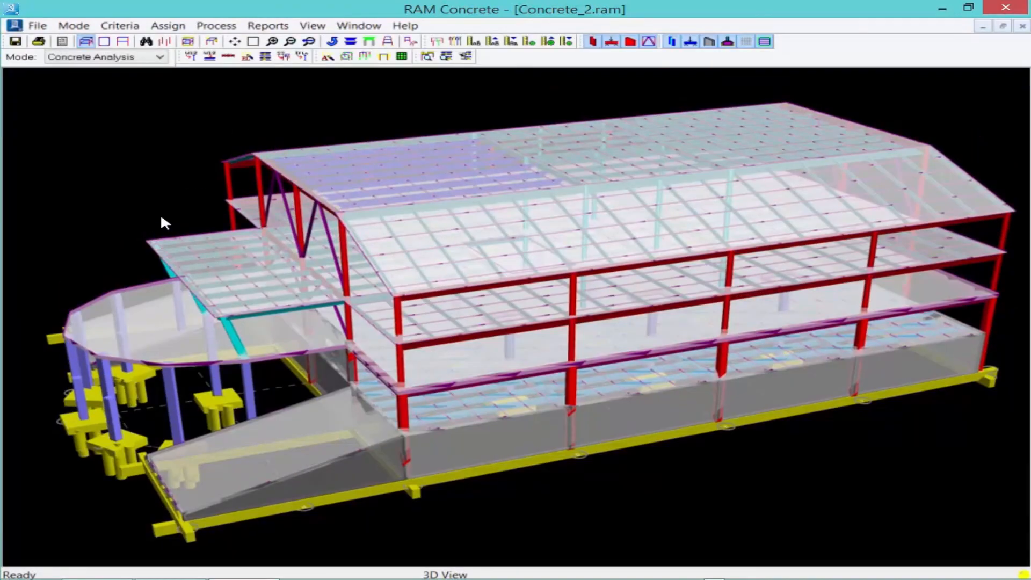
mouse_move(215, 25)
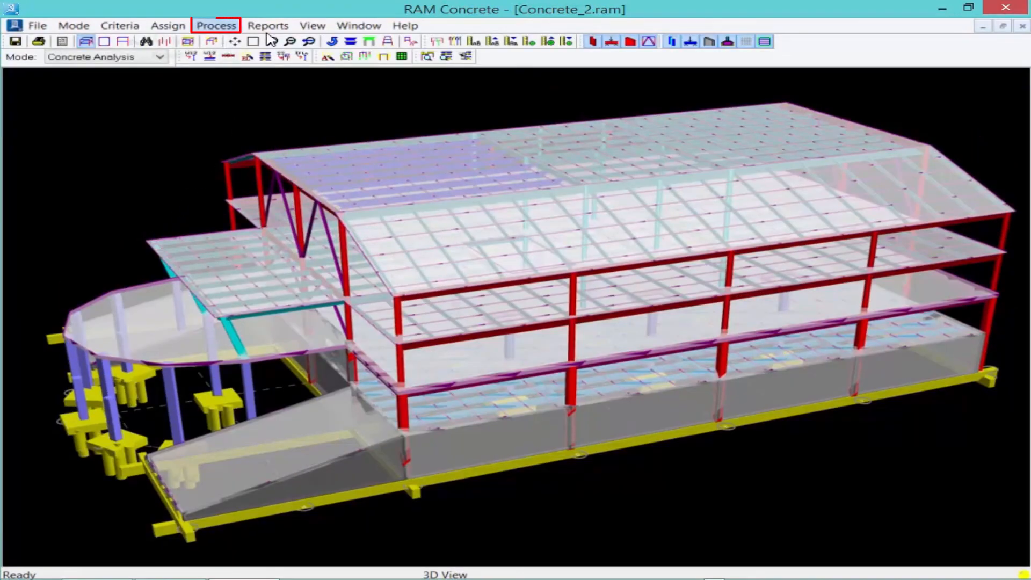
left_click(216, 25)
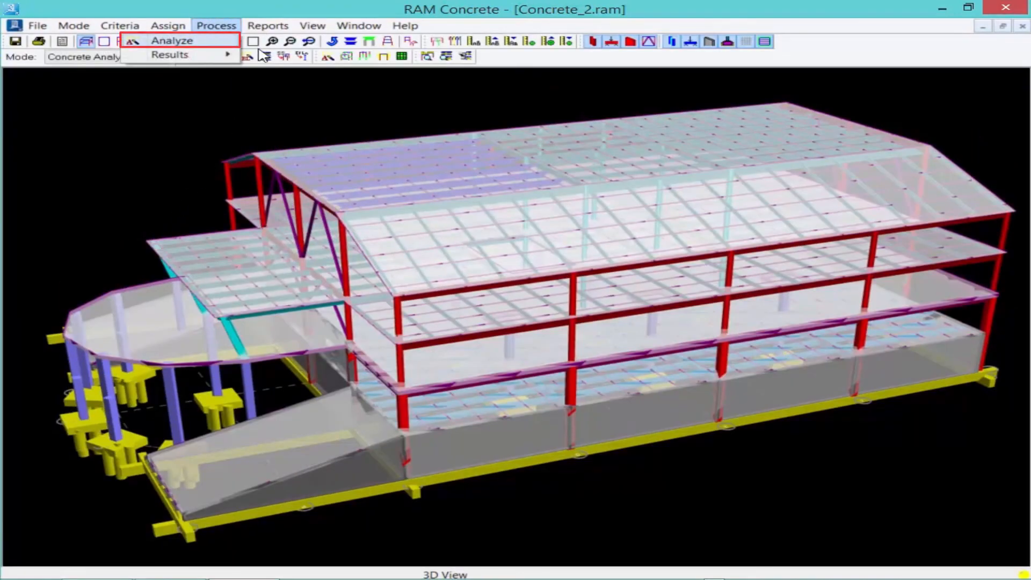
left_click(172, 39)
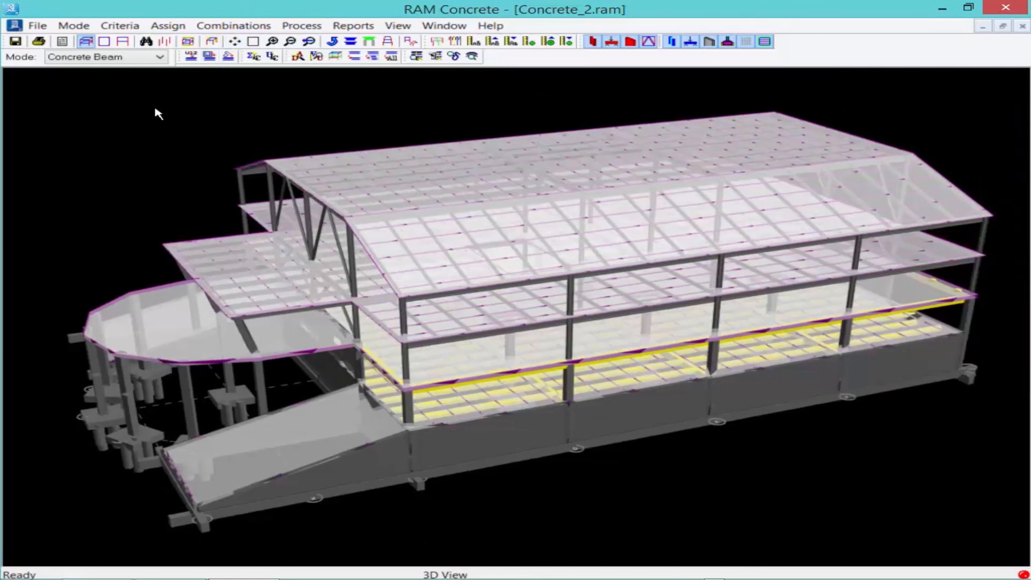
Design all concrete beams, dismiss the status log, and hide the floor decks to show results.
left_click(301, 25)
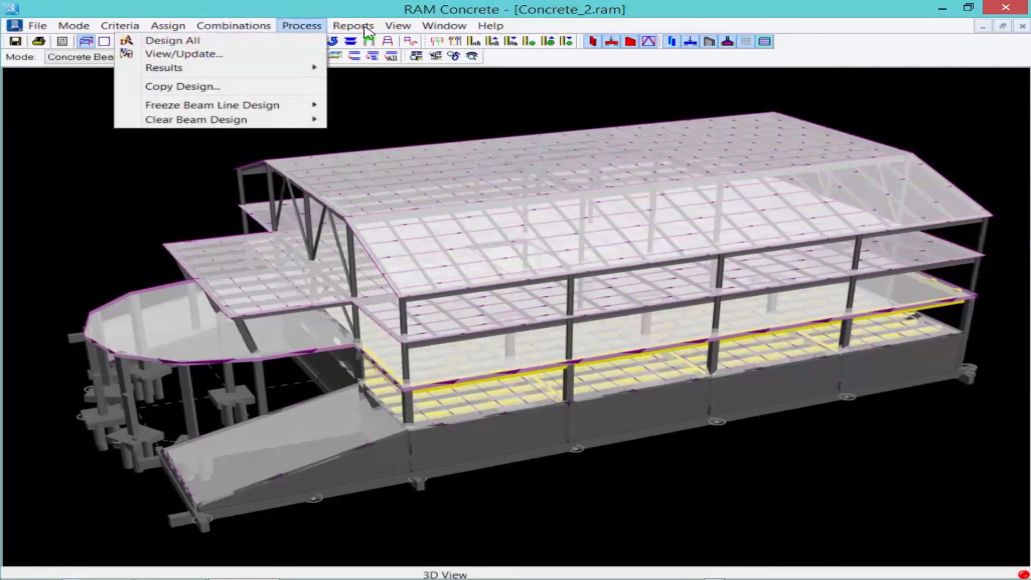
mouse_move(172, 40)
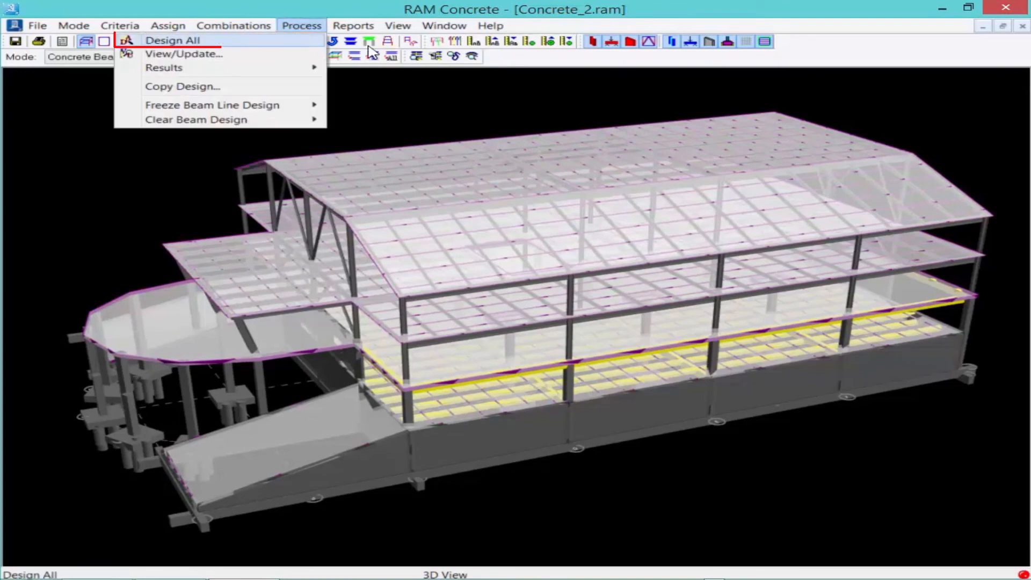
left_click(173, 39)
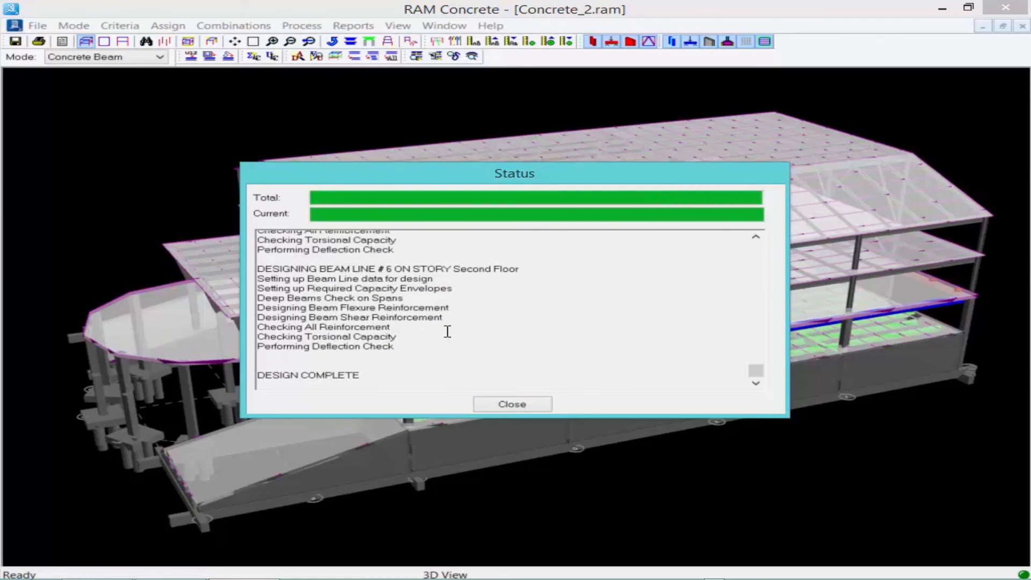
left_click(511, 403)
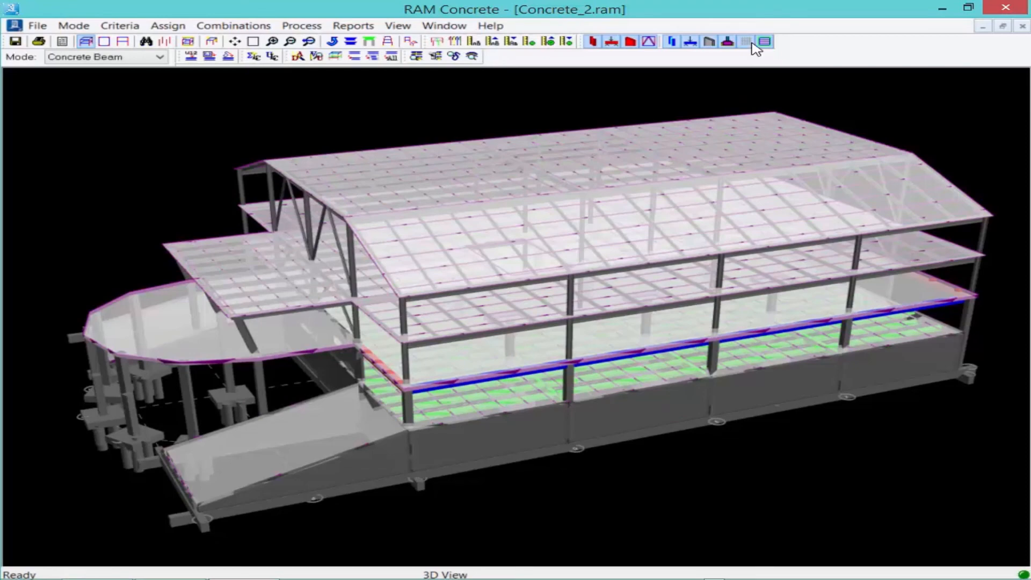
left_click(746, 42)
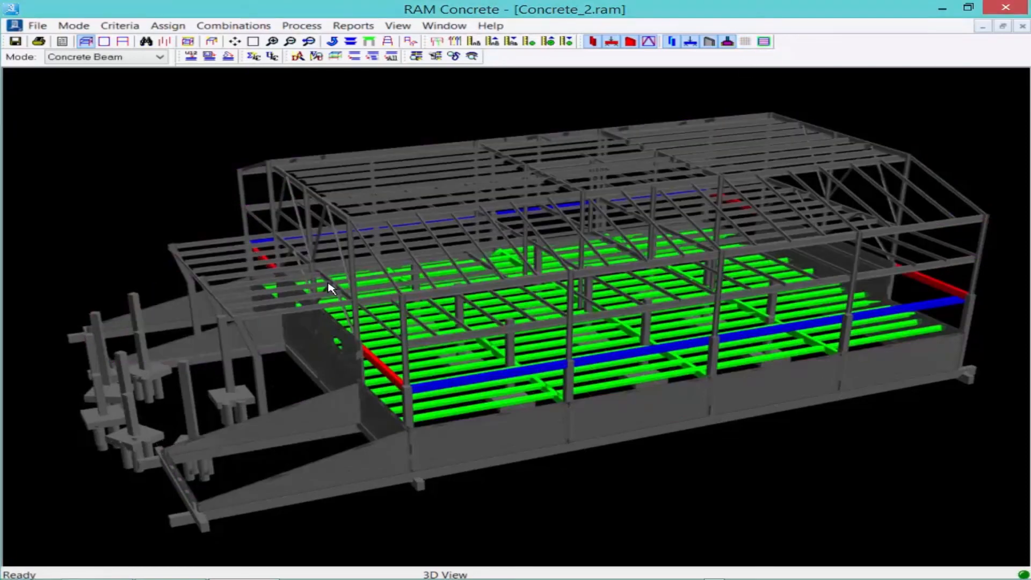
mouse_move(765, 224)
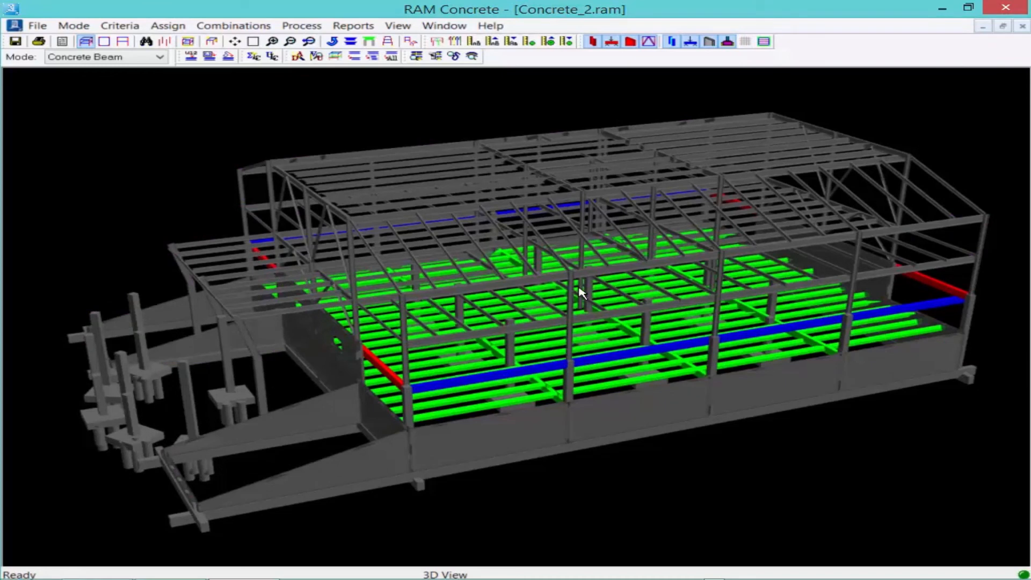
mouse_move(601, 358)
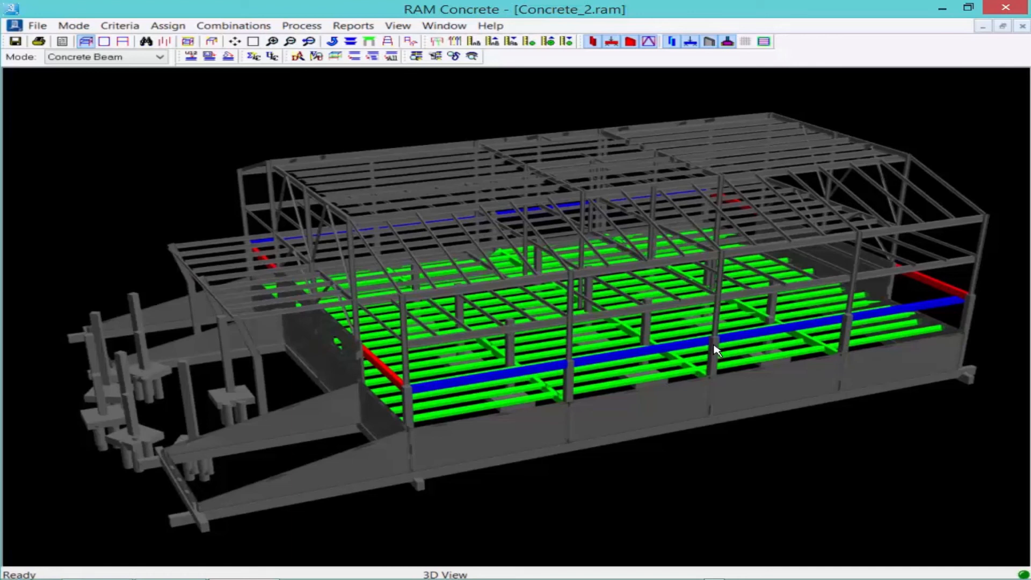
left_click(105, 56)
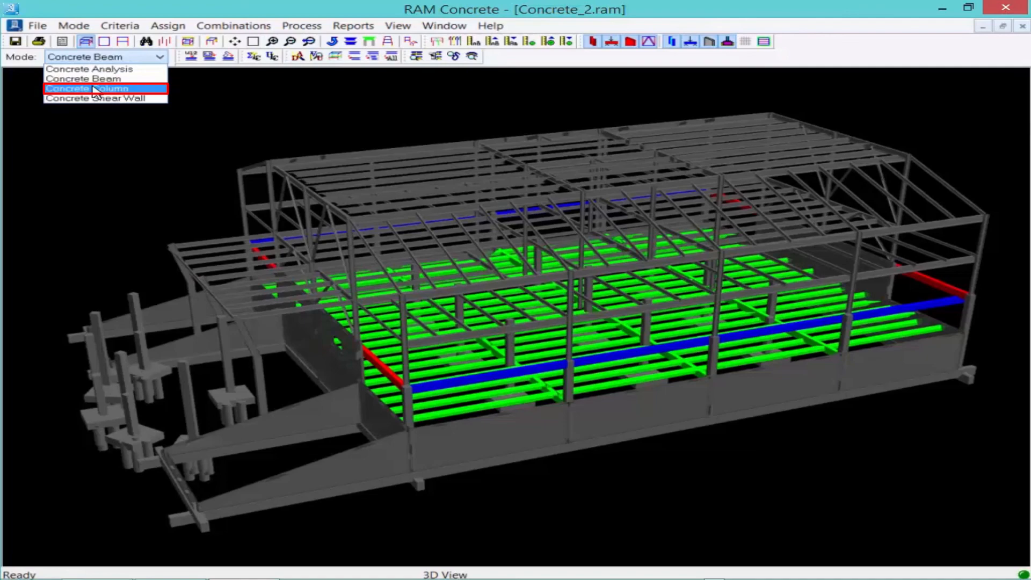
Switch to Concrete Column mode, design all columns, and dismiss the status log.
left_click(96, 88)
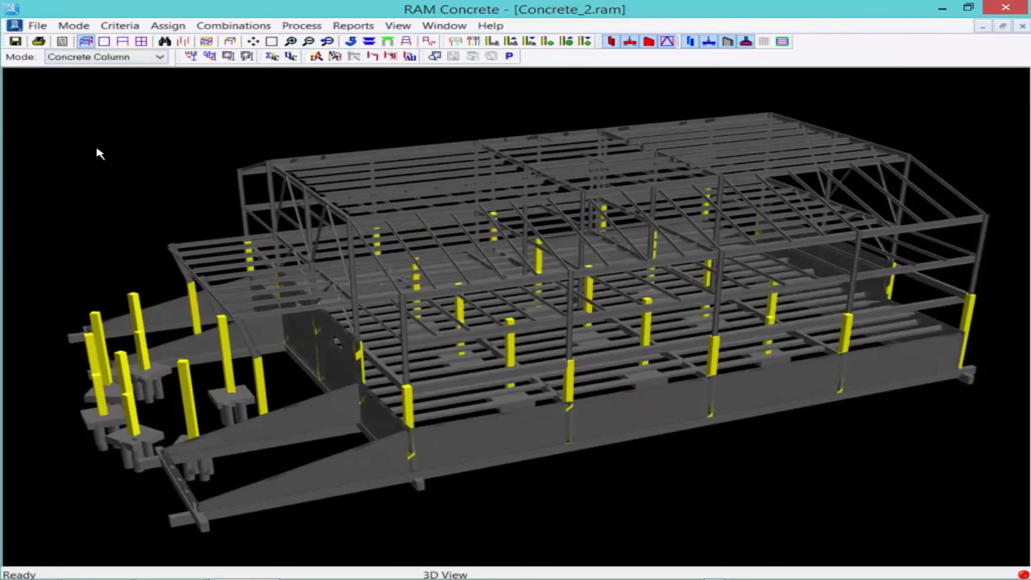
left_click(301, 24)
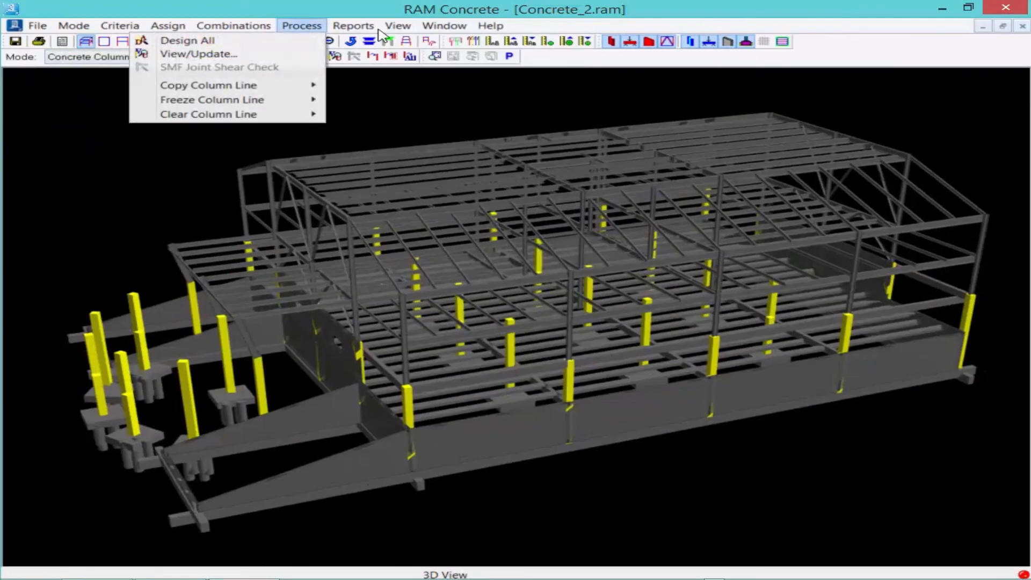
mouse_move(186, 40)
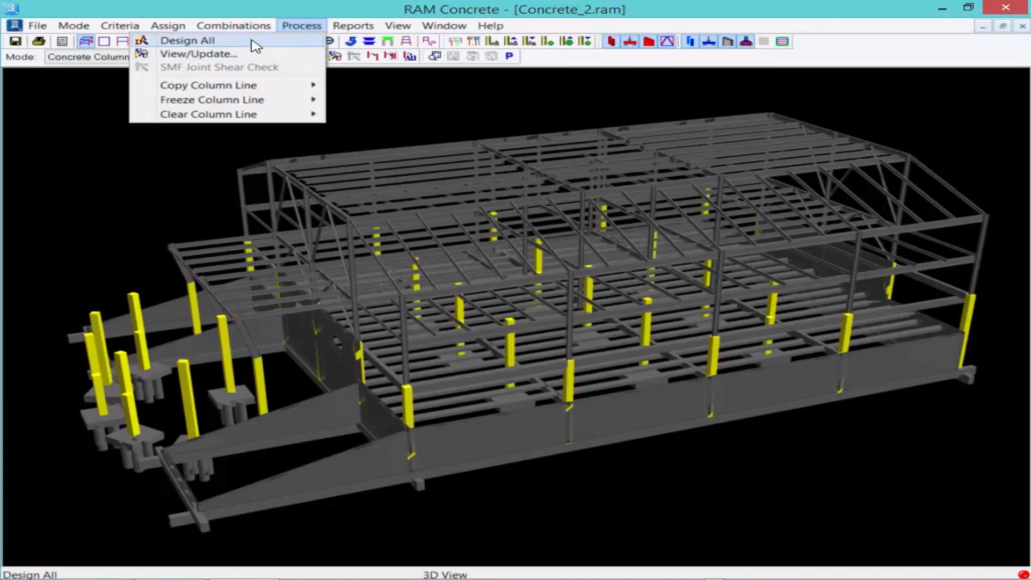
left_click(188, 39)
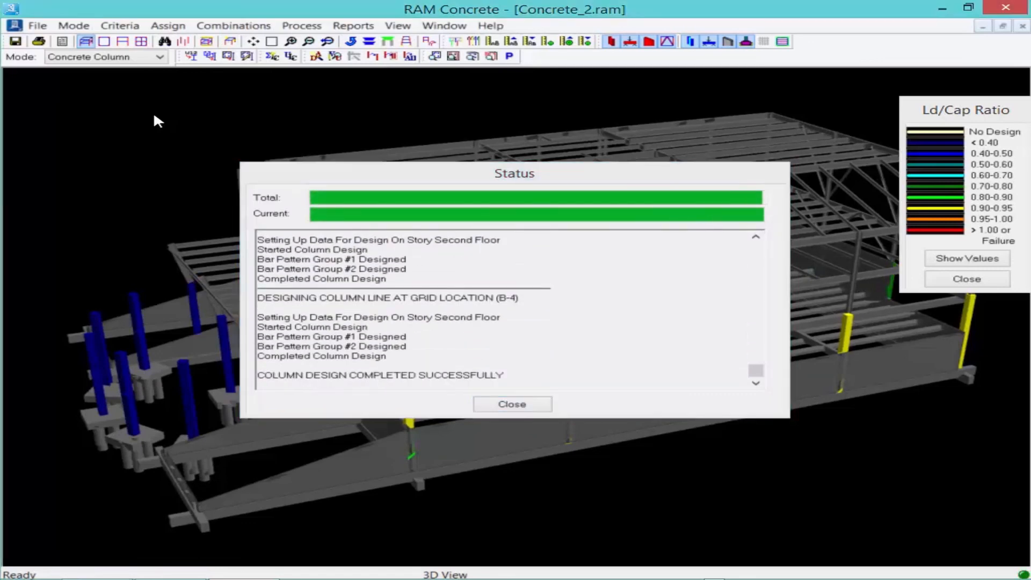
mouse_move(308, 412)
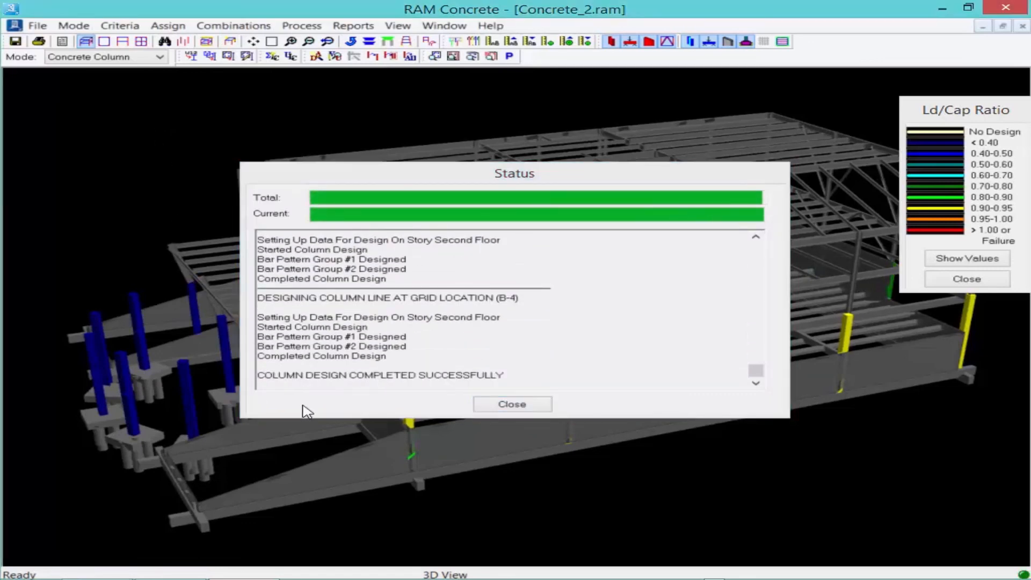
left_click(512, 404)
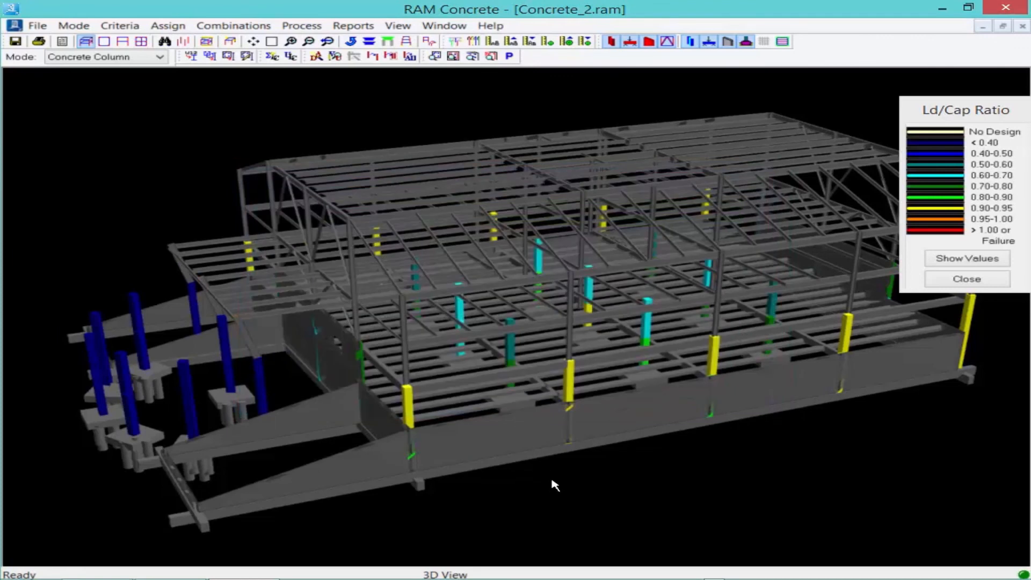
Hide the foundation and lateral walls to expose every column ratio, then save the model.
left_click(727, 42)
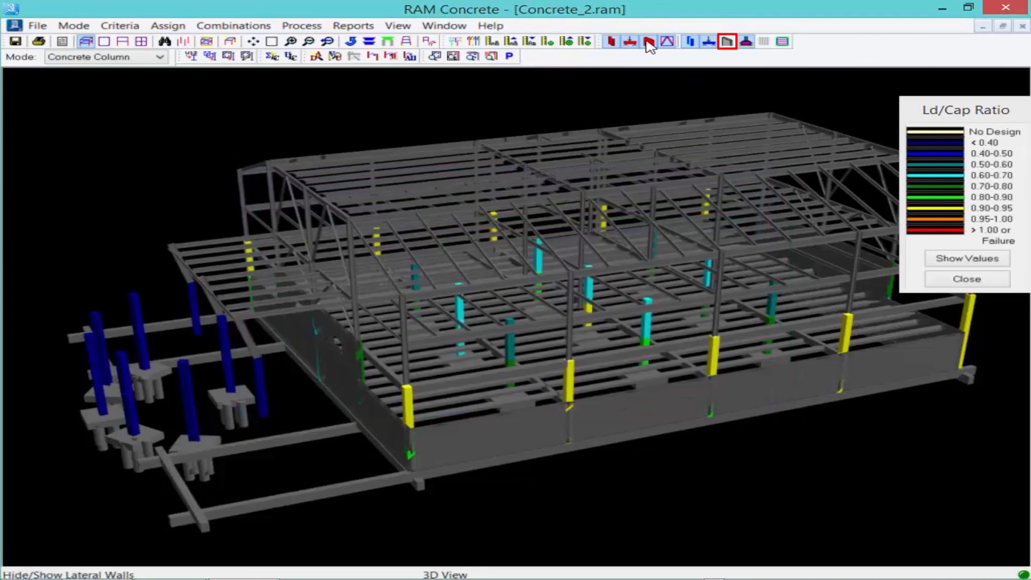
left_click(647, 41)
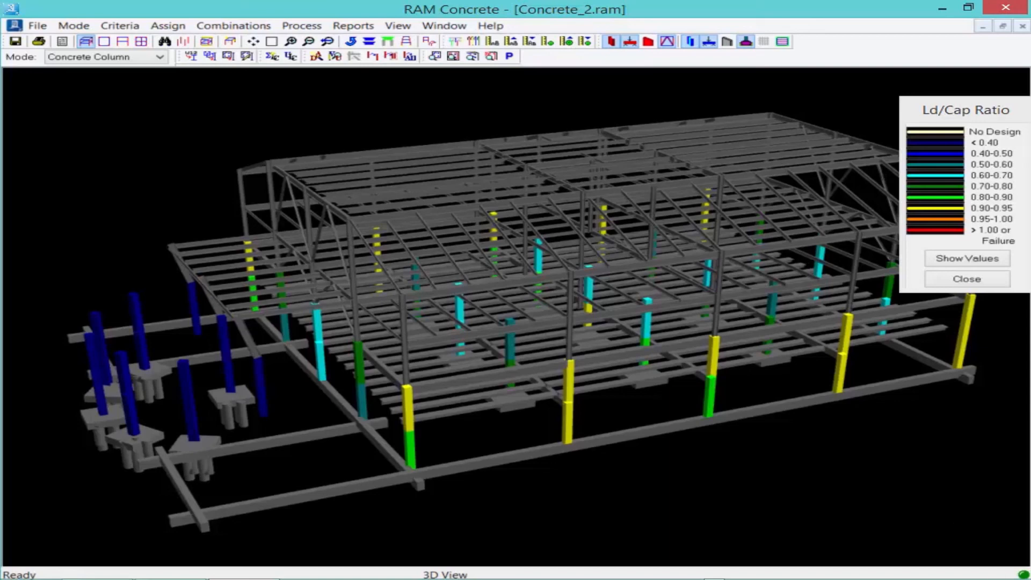
mouse_move(1012, 573)
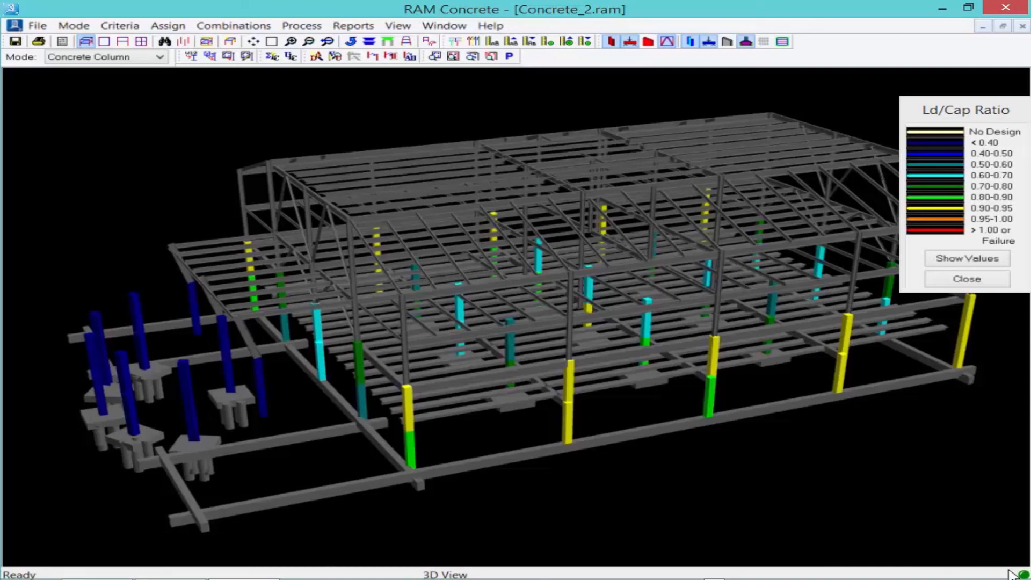
left_click(15, 41)
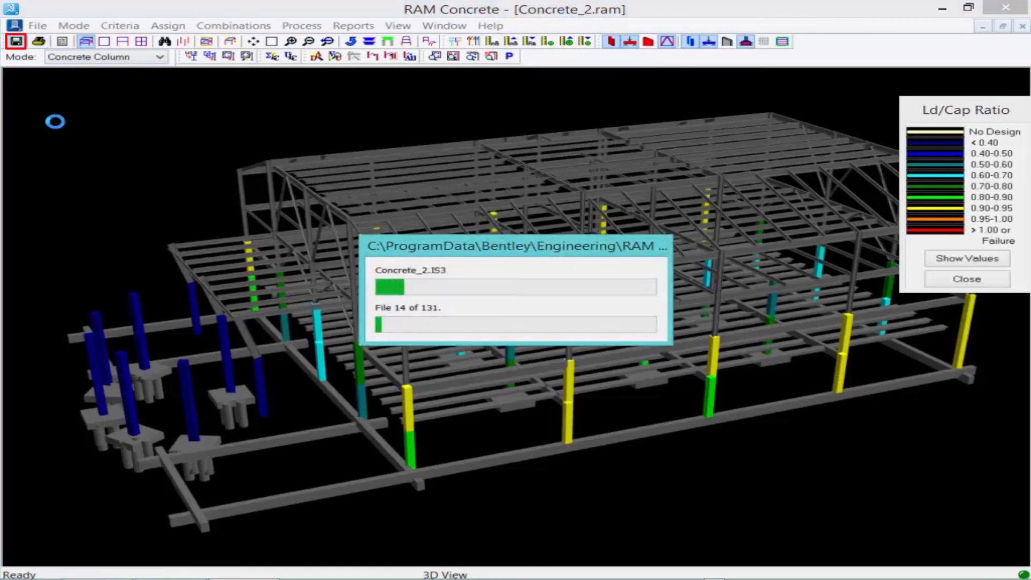